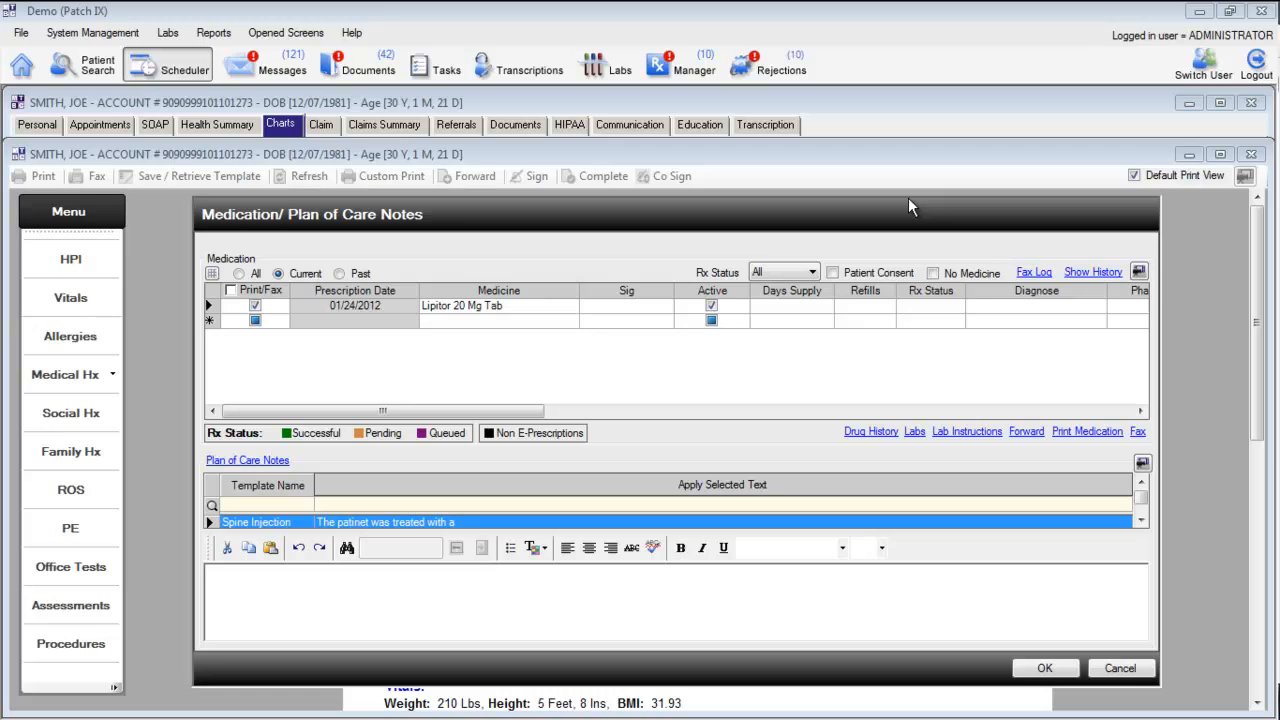
mouse_move(225, 335)
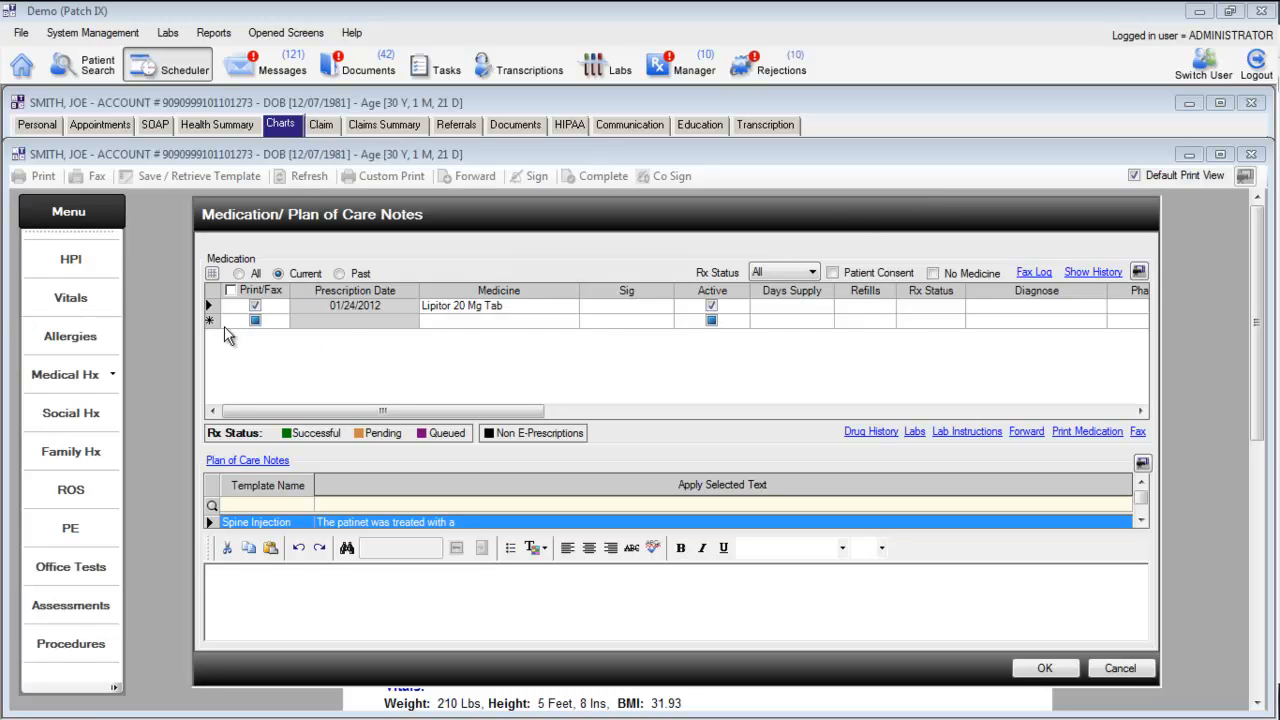
mouse_move(570, 333)
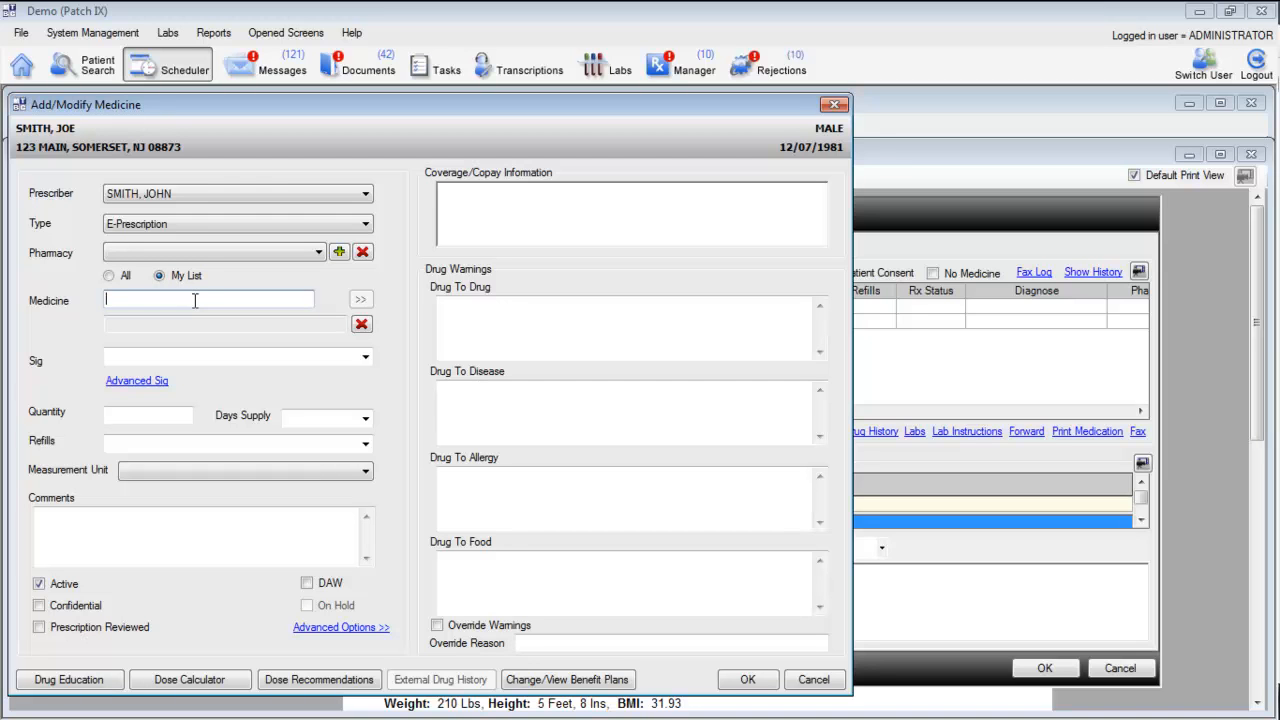
Search the Medicine field for 'lipitor' to list Lipitor 20 Mg Tab entries.
text(lipitor 20)
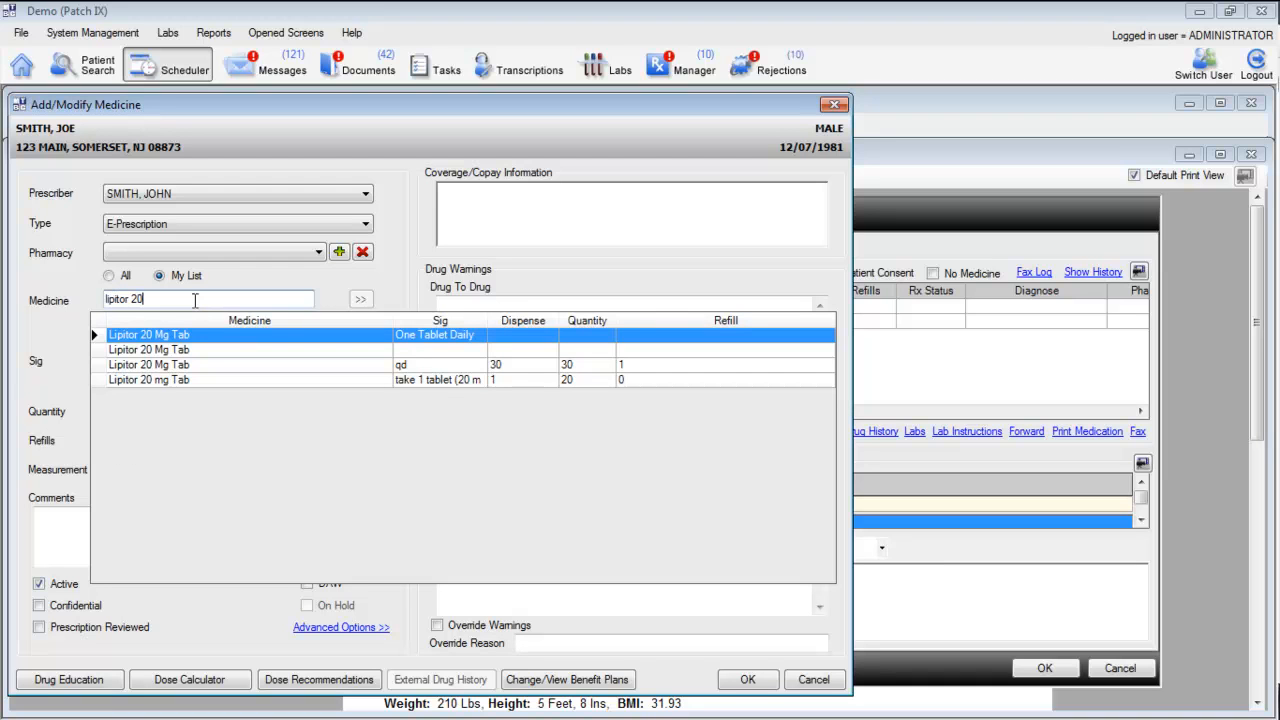
mouse_move(519, 391)
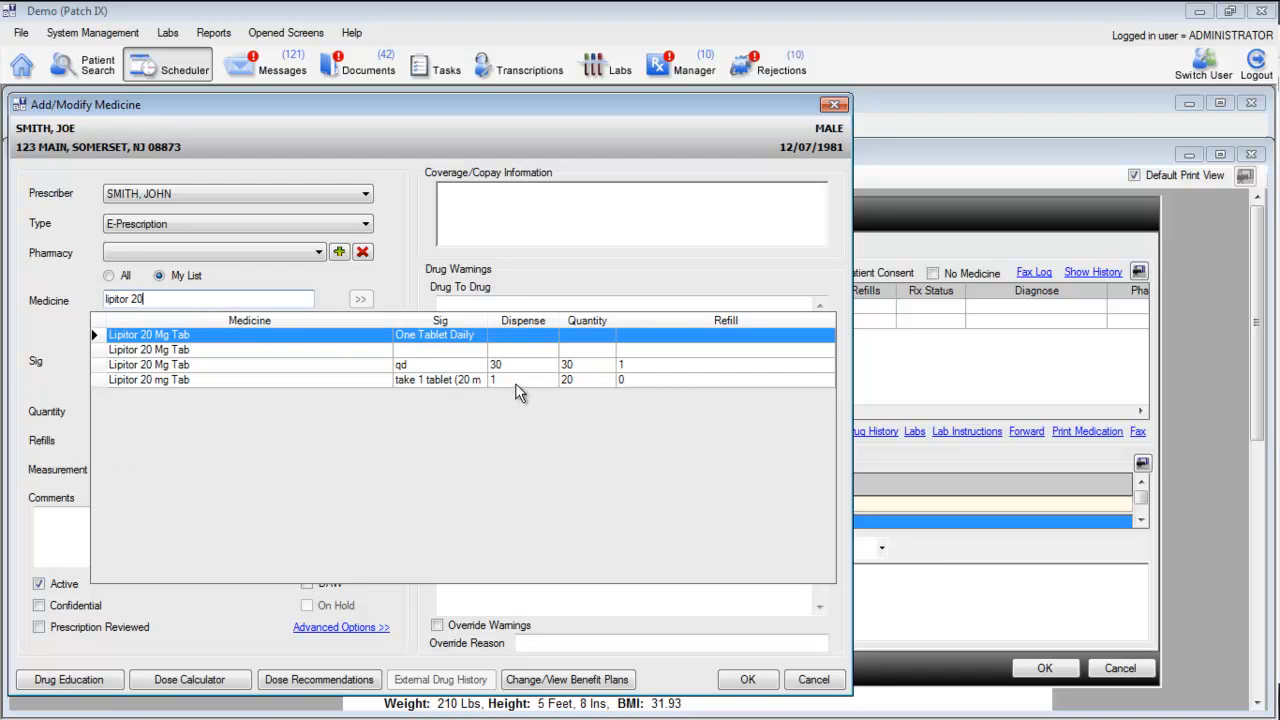
mouse_move(597, 372)
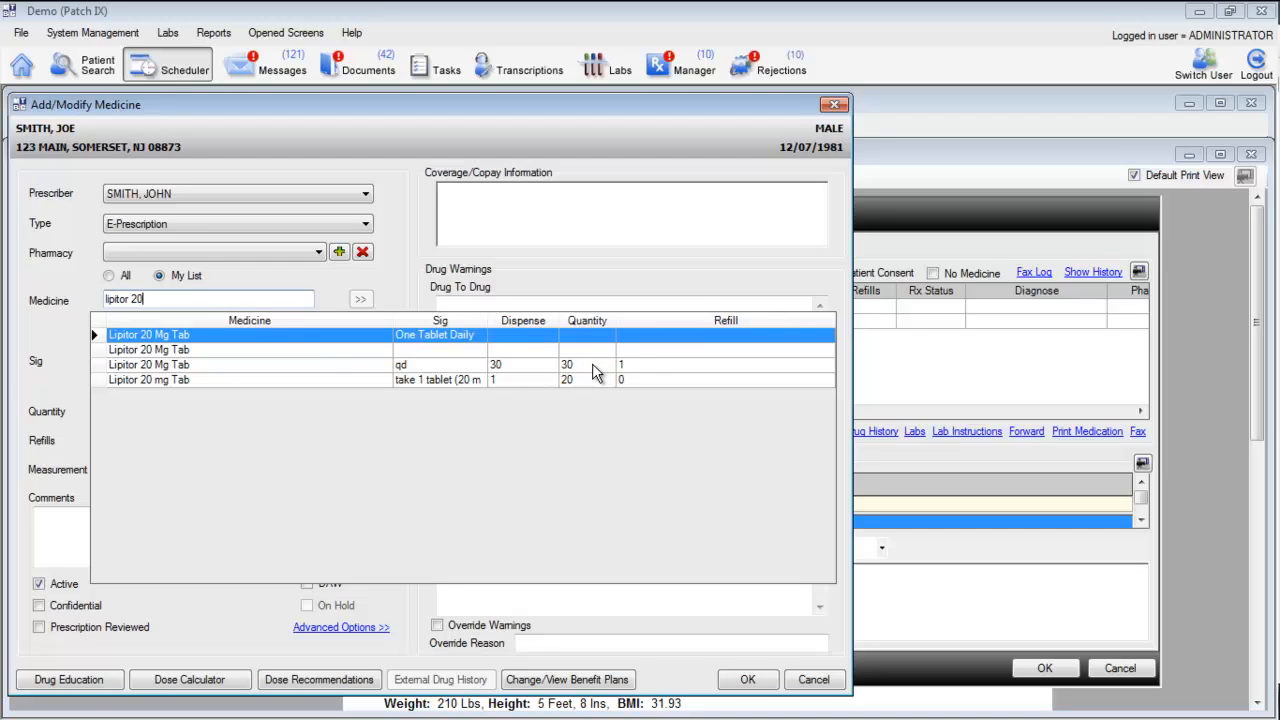
mouse_move(660, 374)
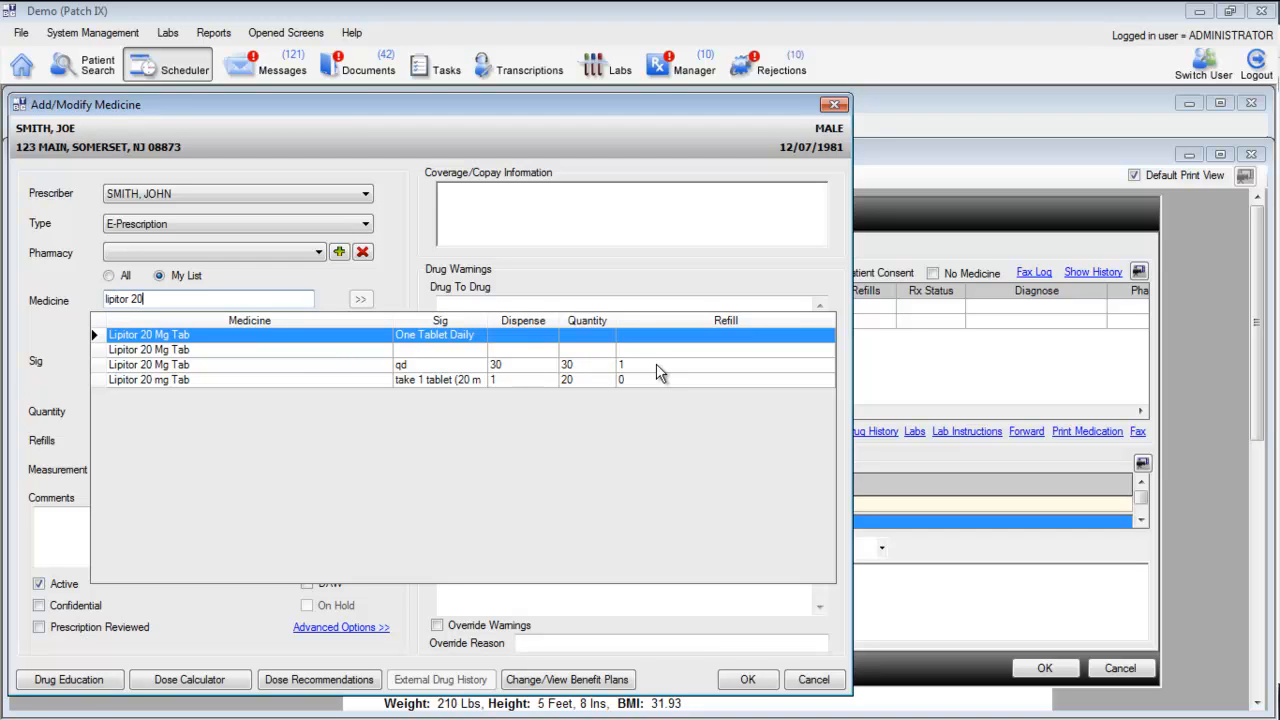
mouse_move(165, 377)
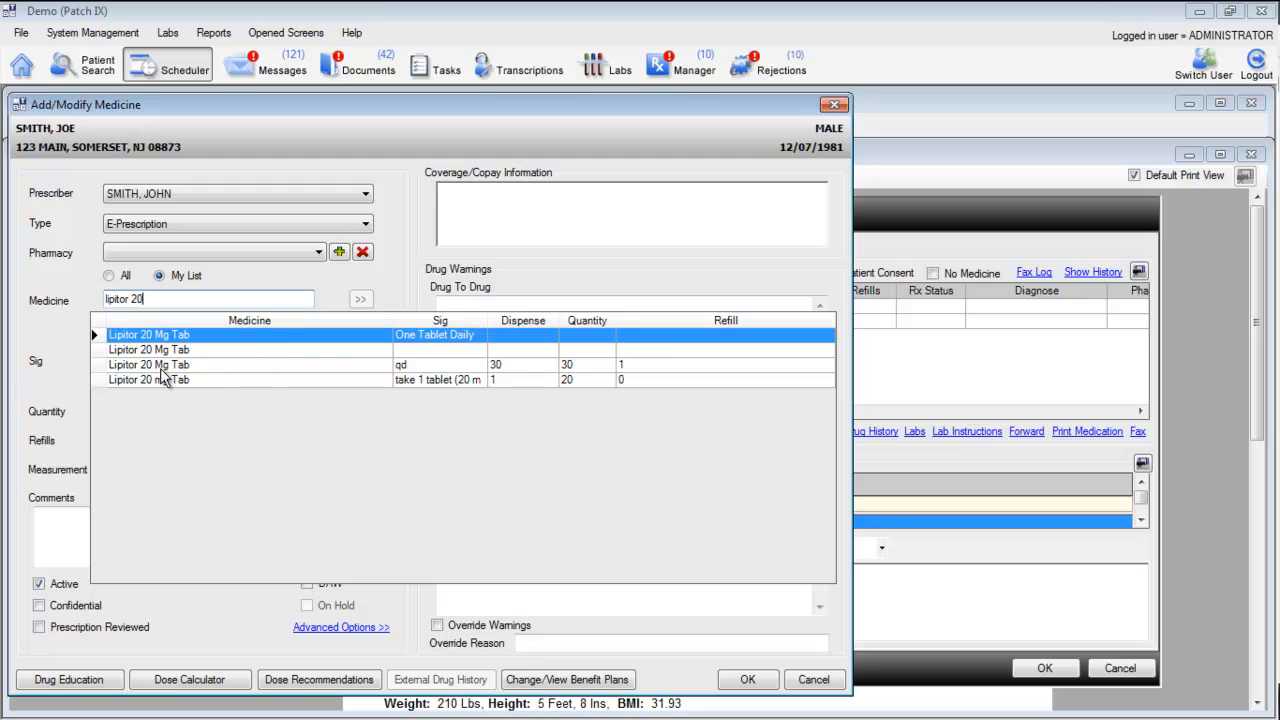
mouse_move(160, 378)
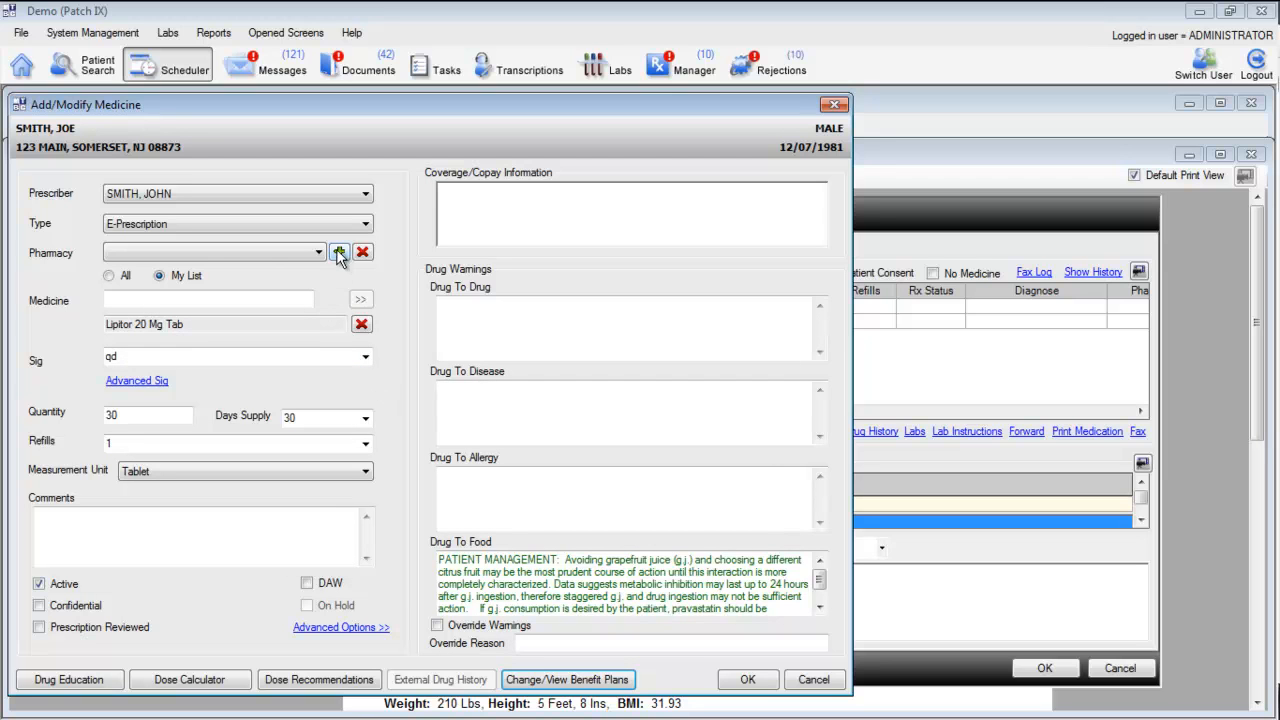
mouse_move(343, 258)
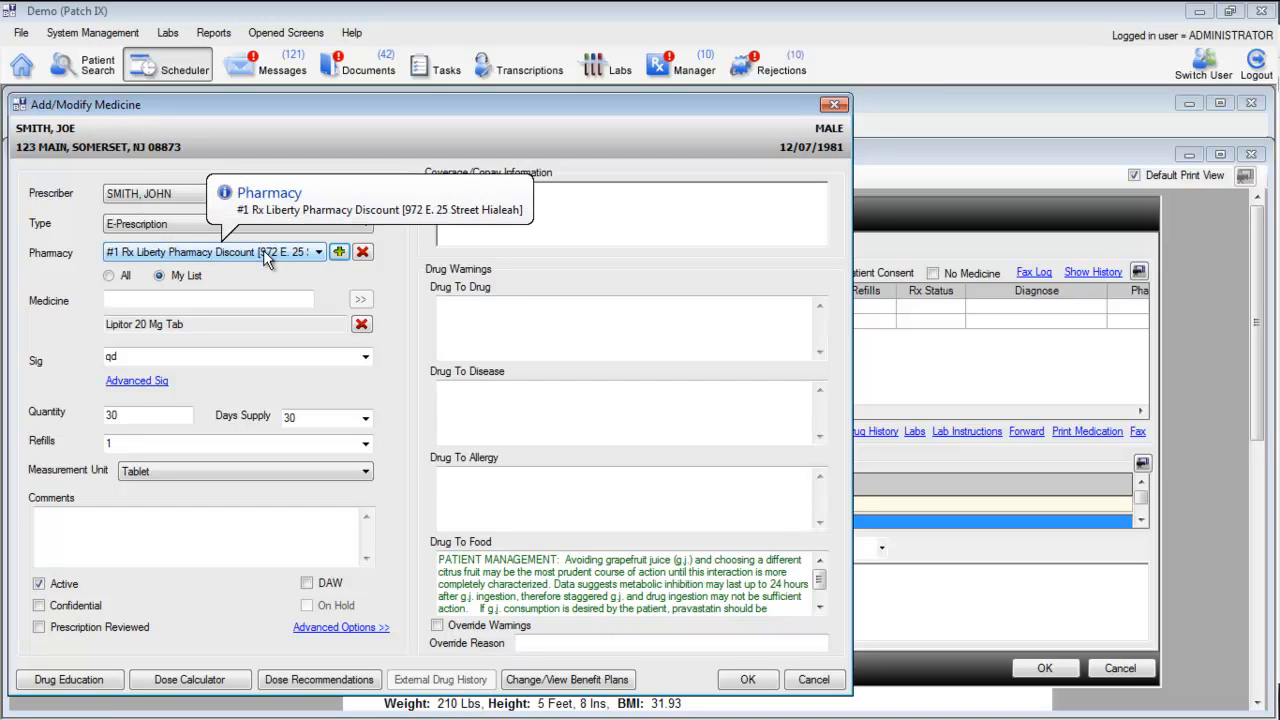
mouse_move(283, 258)
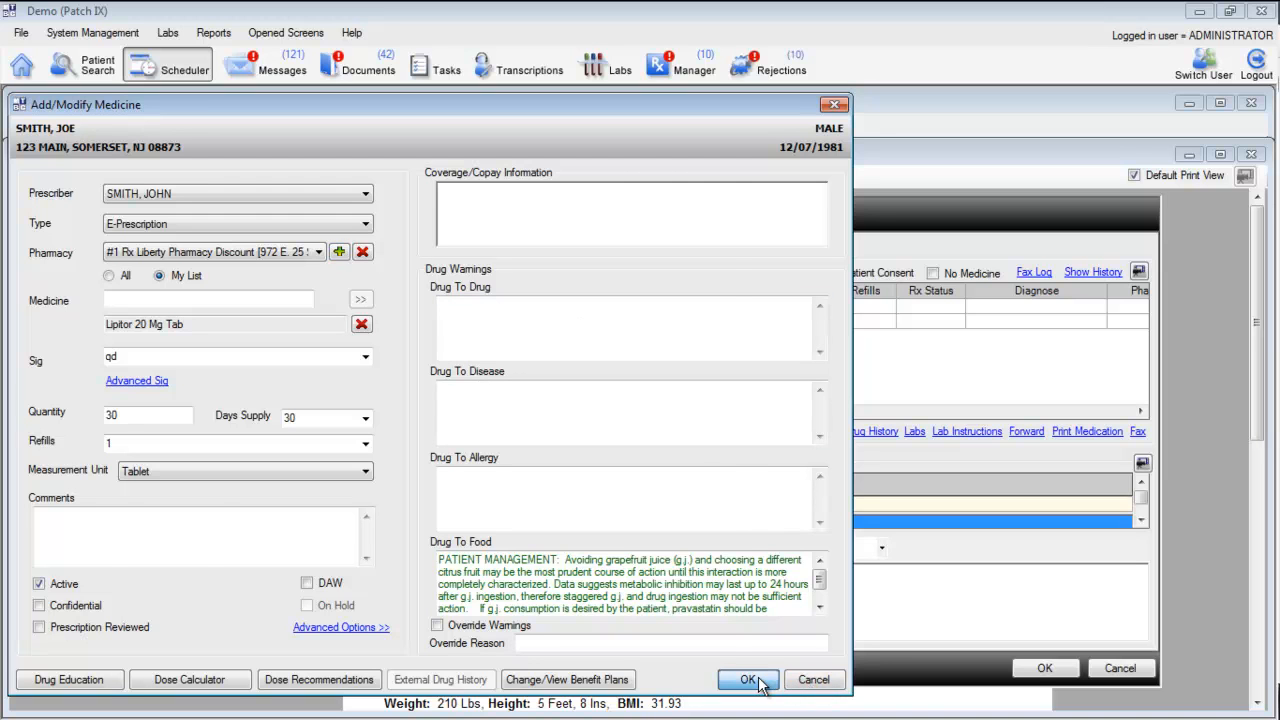
Submit the Lipitor 20 Mg Tab prescription and accept its Summary to save it.
click(748, 679)
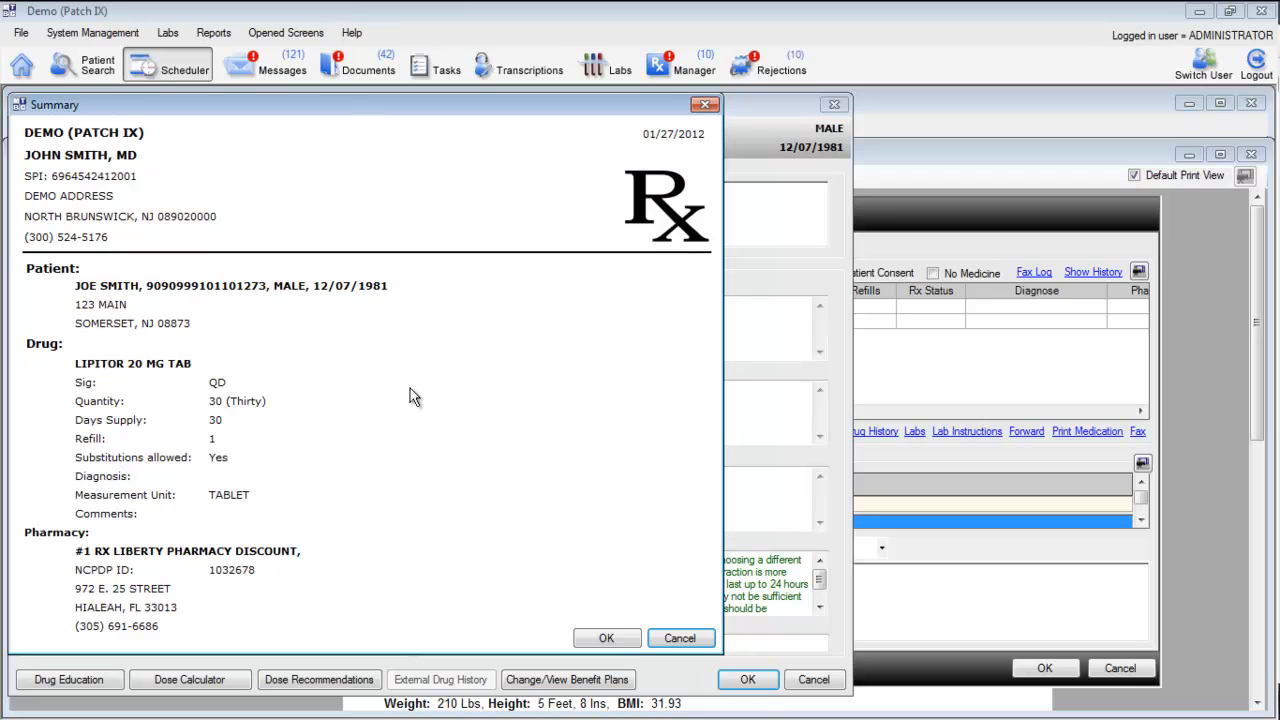
mouse_move(463, 546)
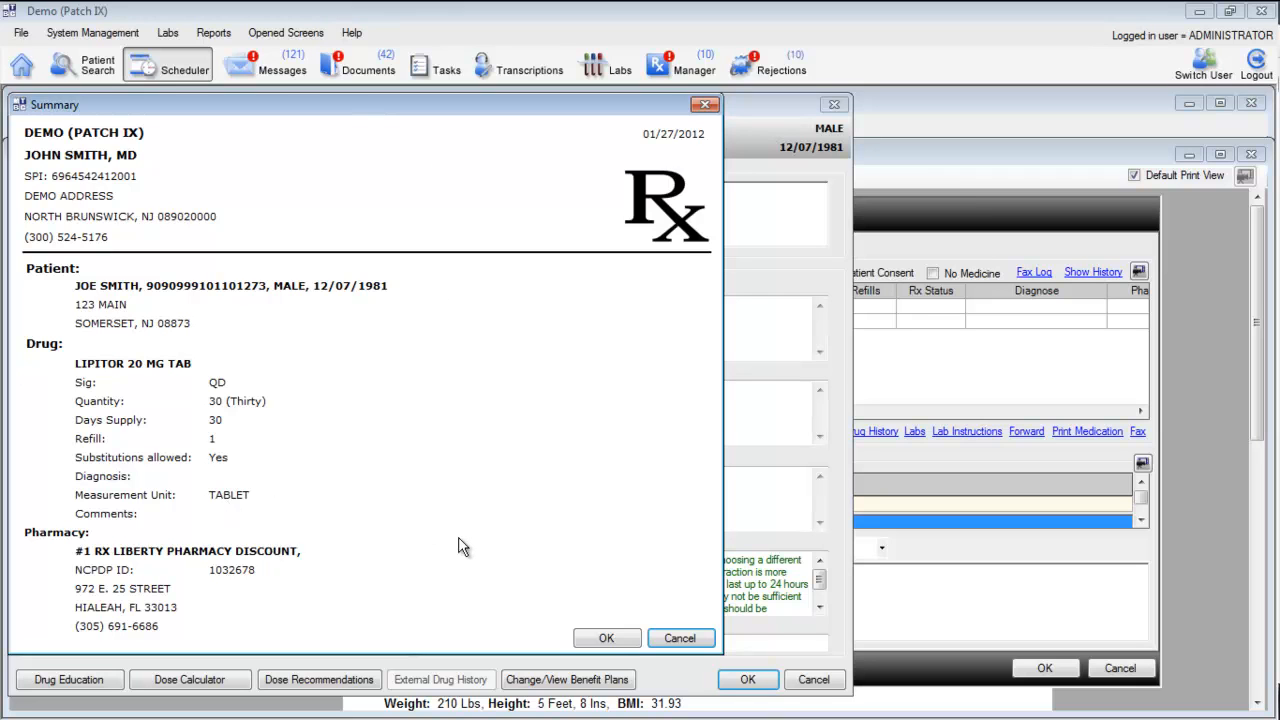
mouse_move(603, 618)
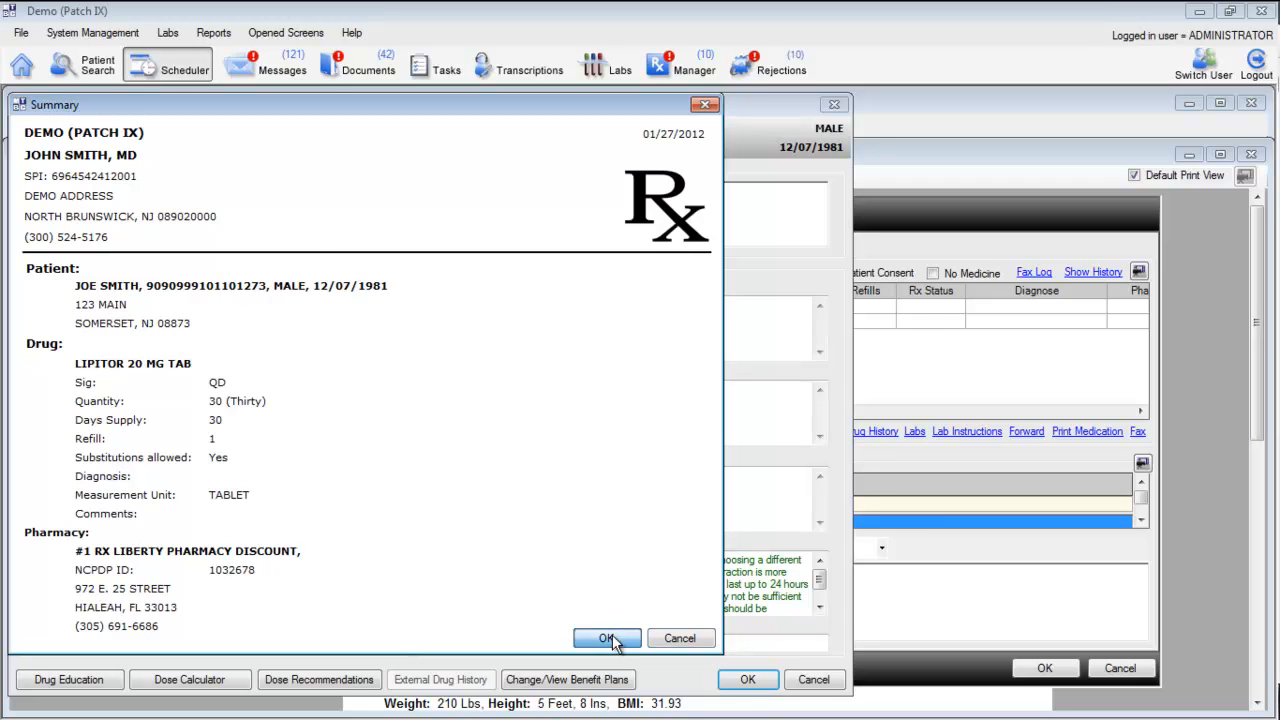
click(606, 638)
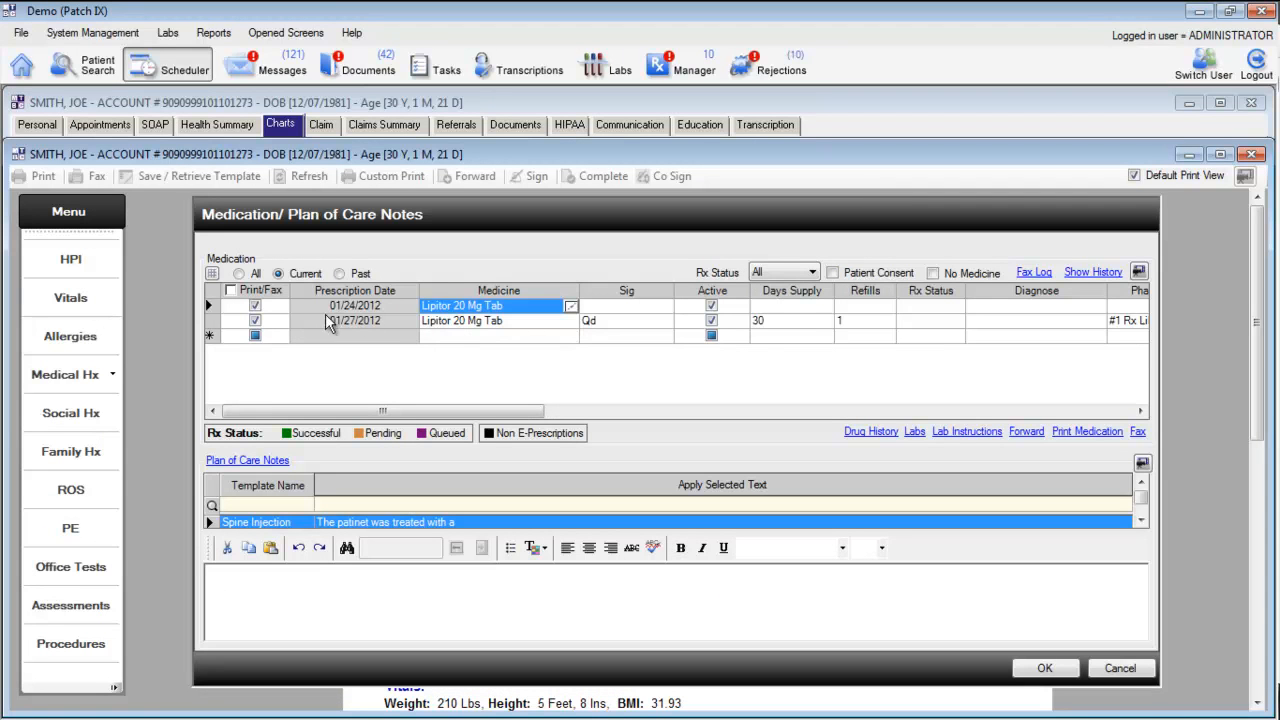
mouse_move(878, 328)
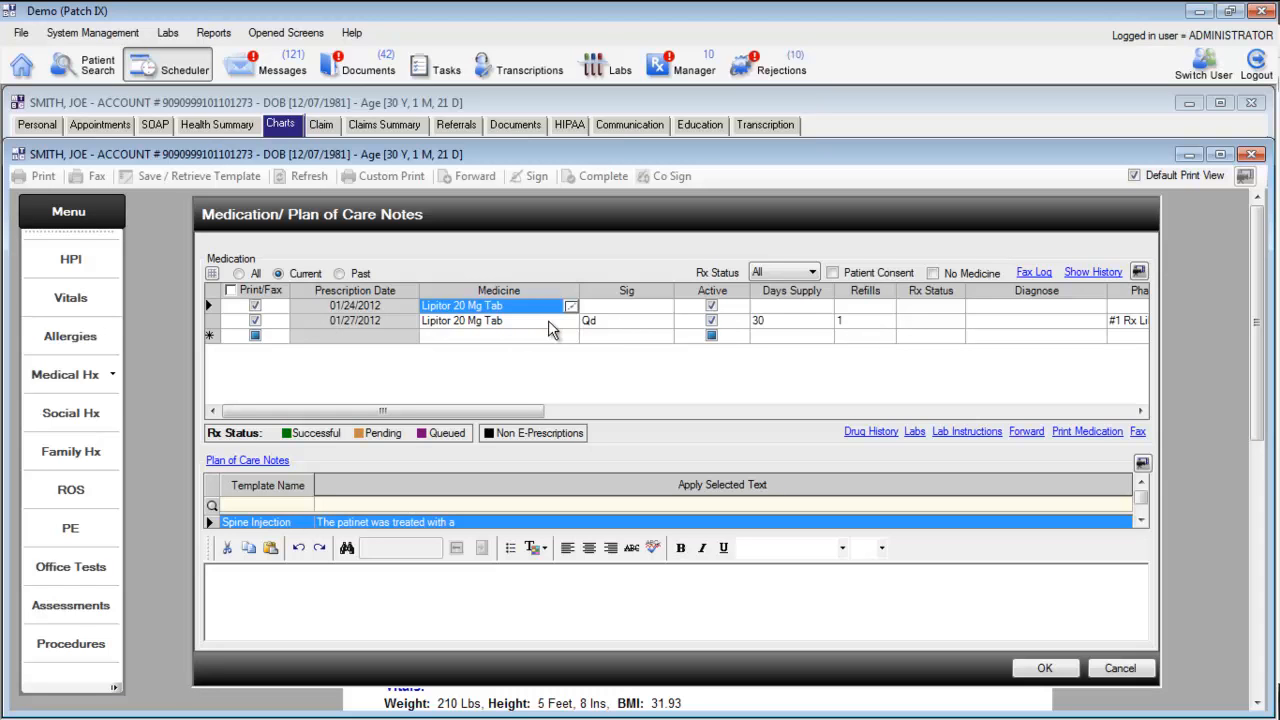
mouse_move(548, 328)
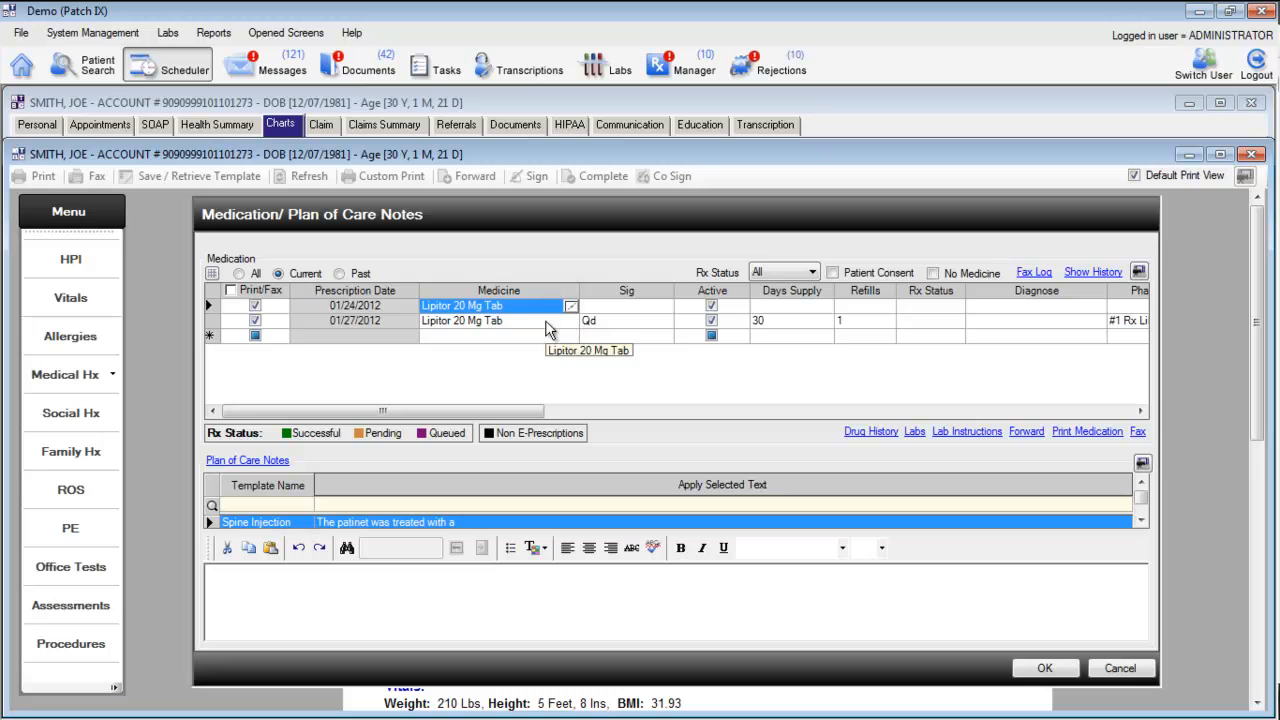
right_click(461, 320)
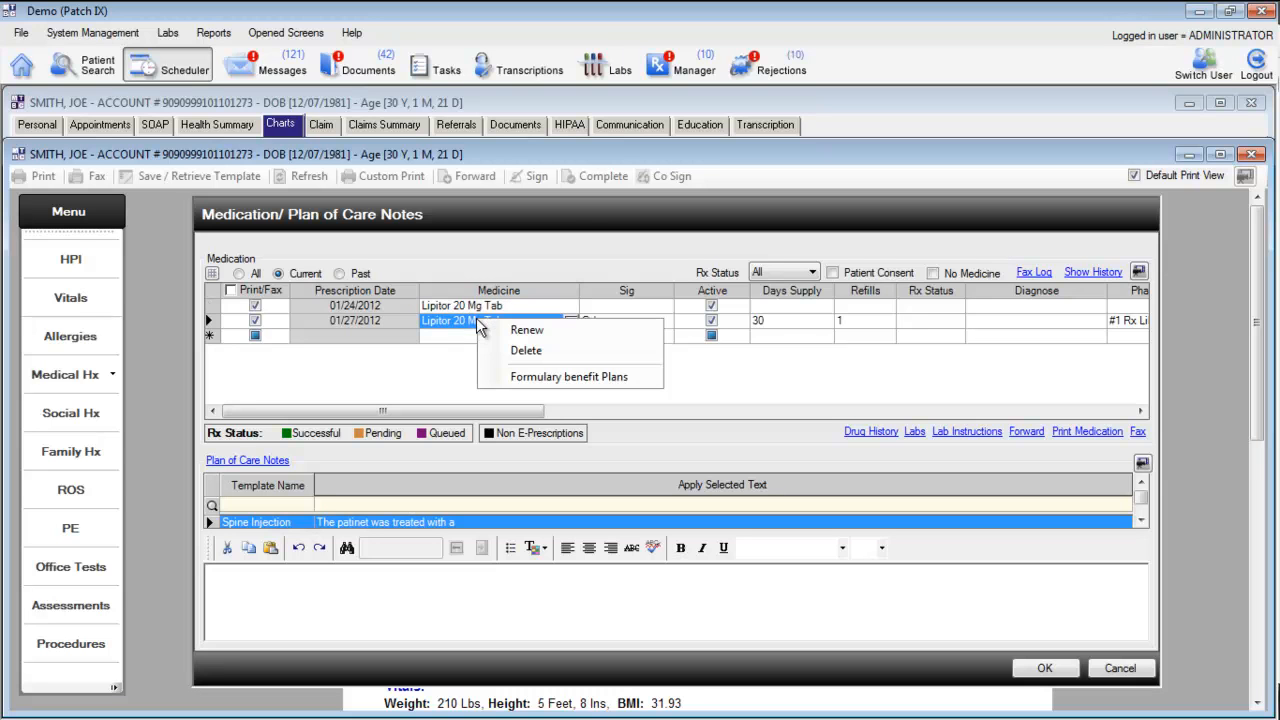
mouse_move(527, 330)
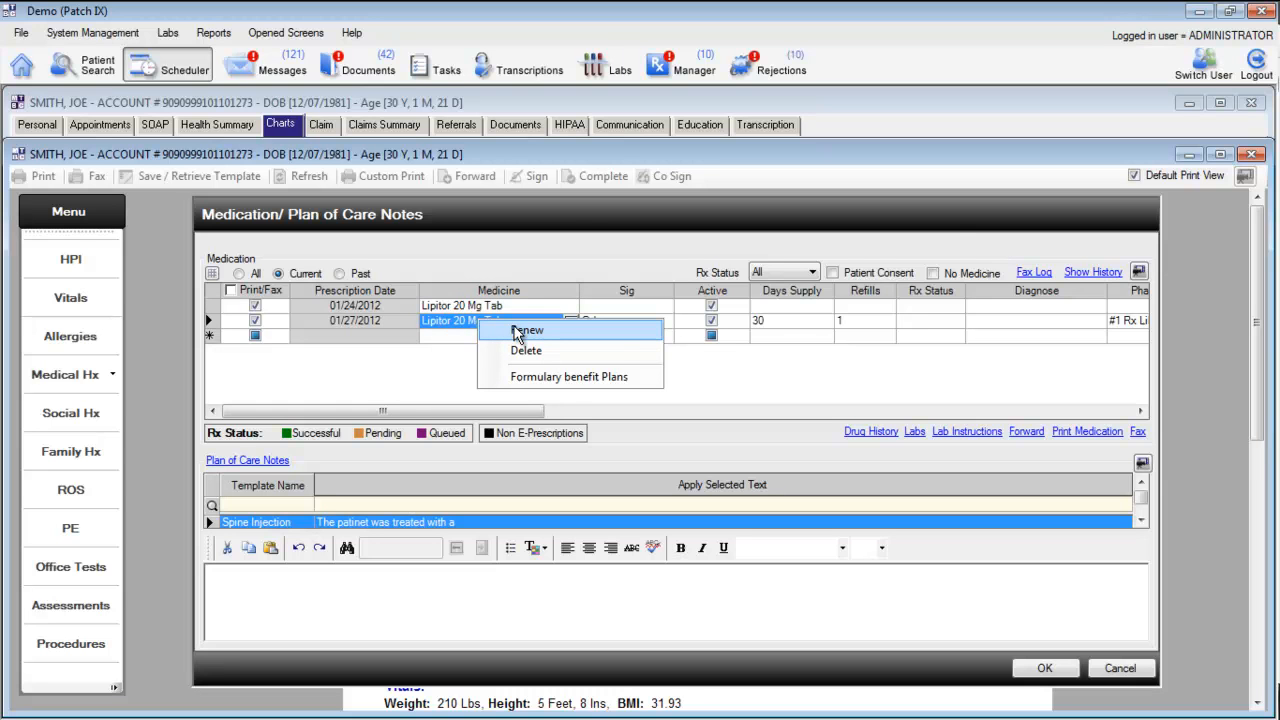
click(527, 330)
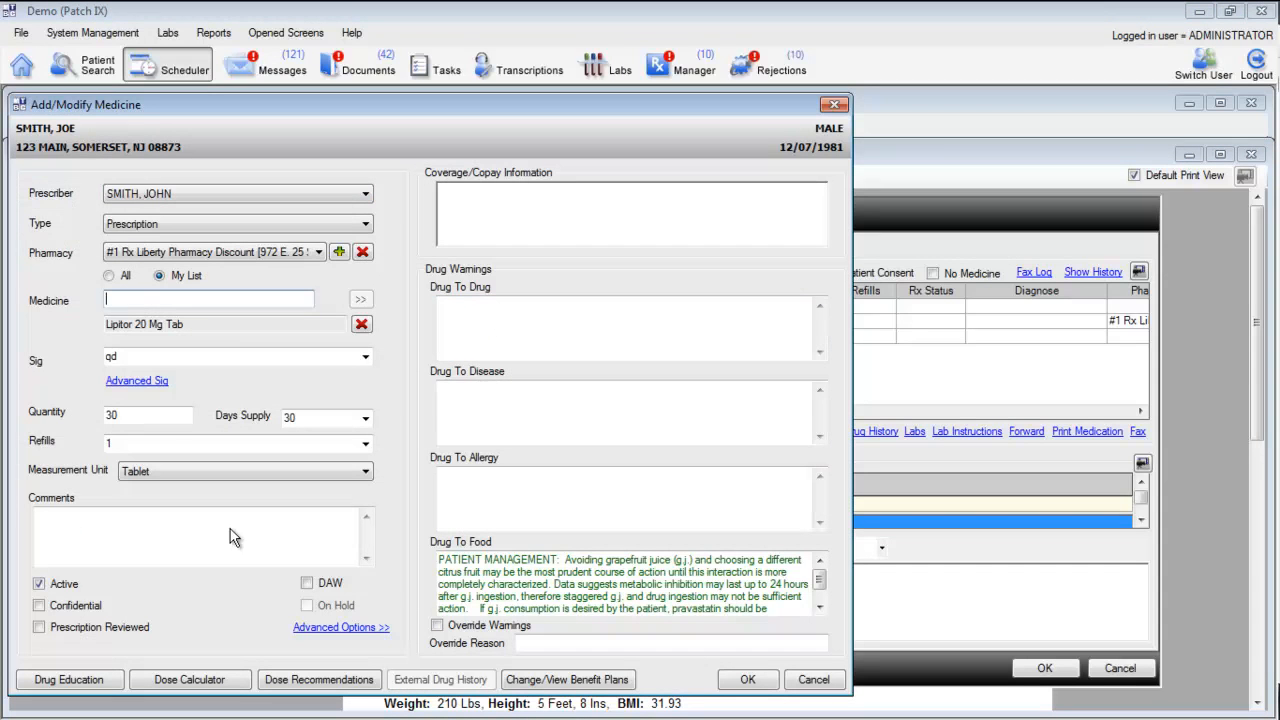
mouse_move(416, 395)
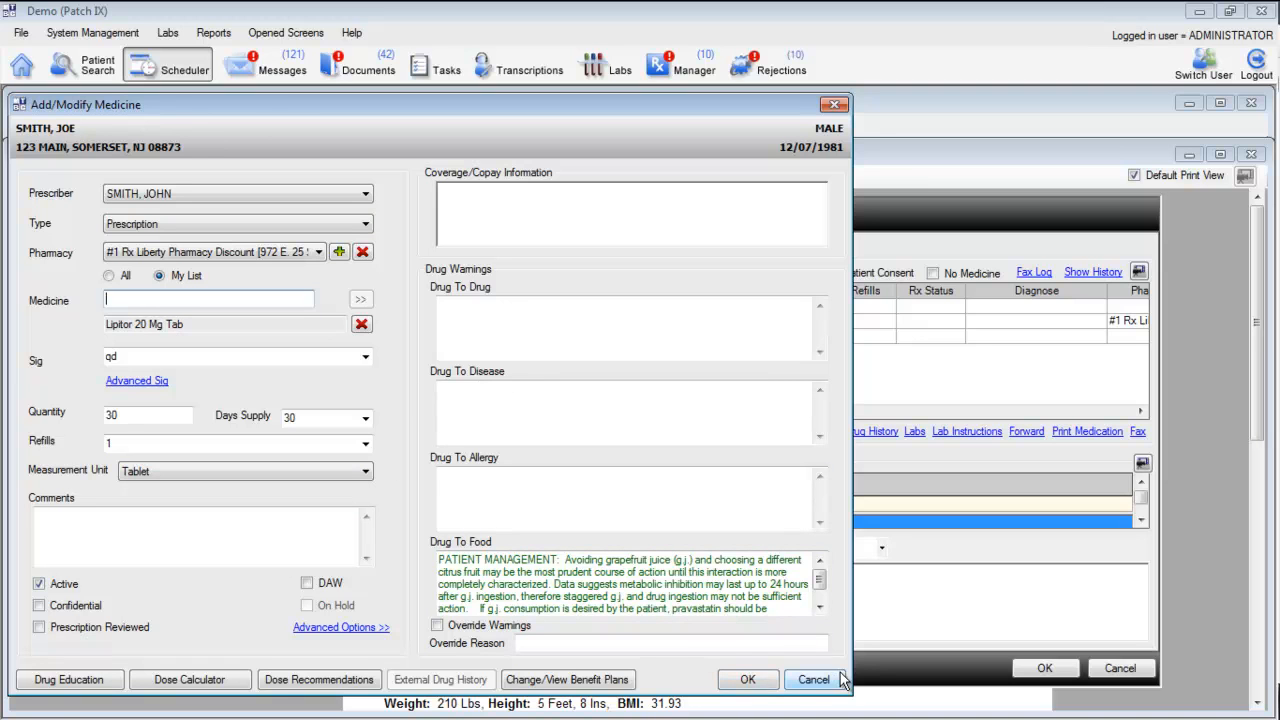
click(747, 679)
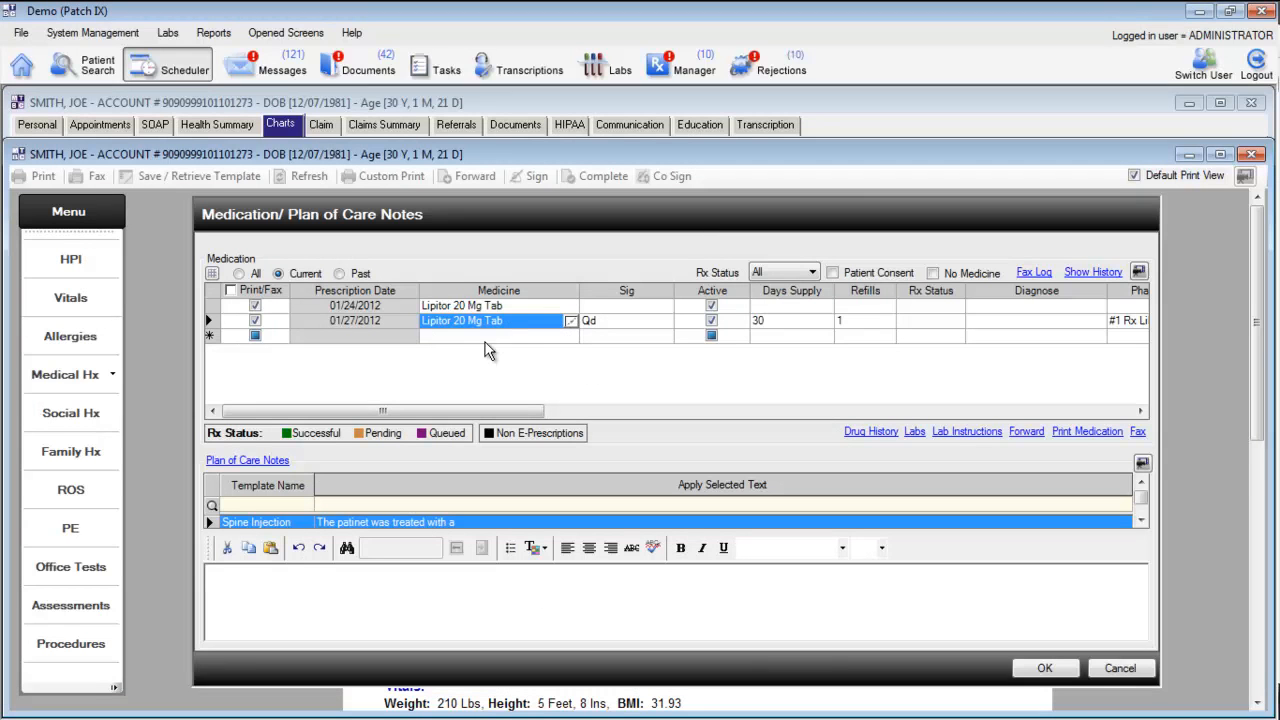
mouse_move(575, 345)
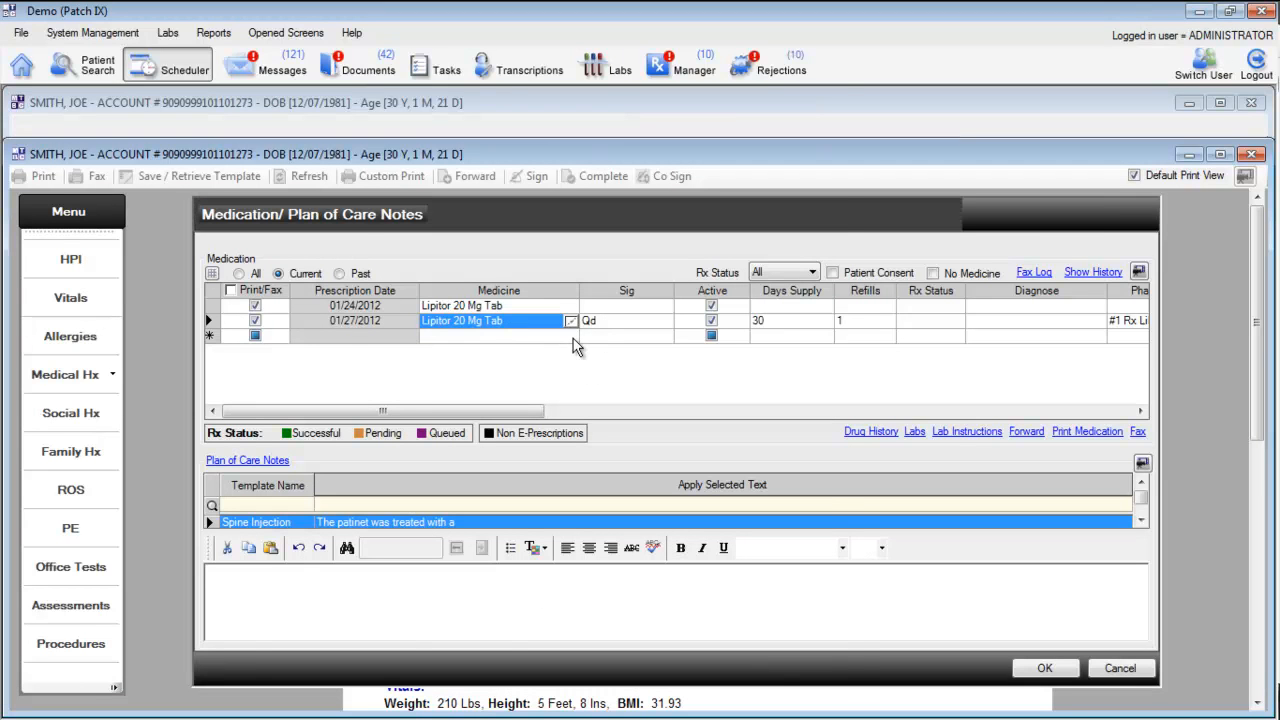
Enter 'coumadi' and save the Coumadin 5 Mg Tab prescription: 30 tablets, 3 refills.
double_click(461, 320)
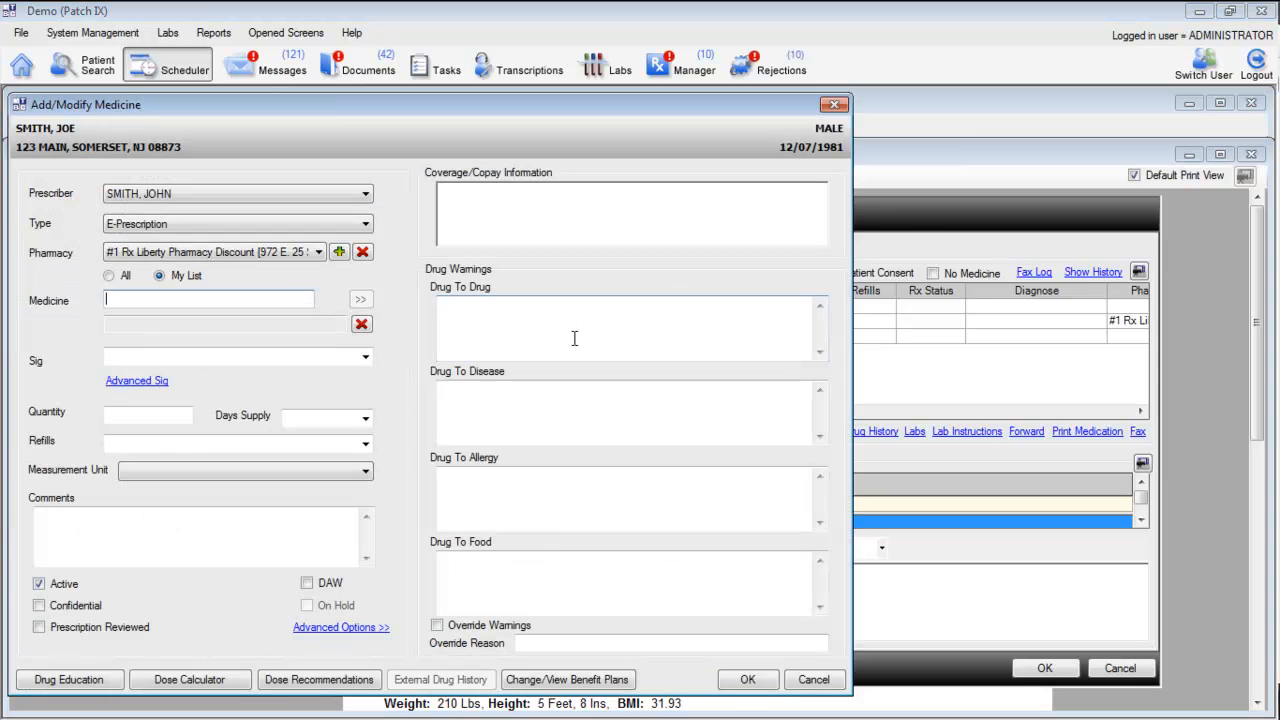
text(coumadi)
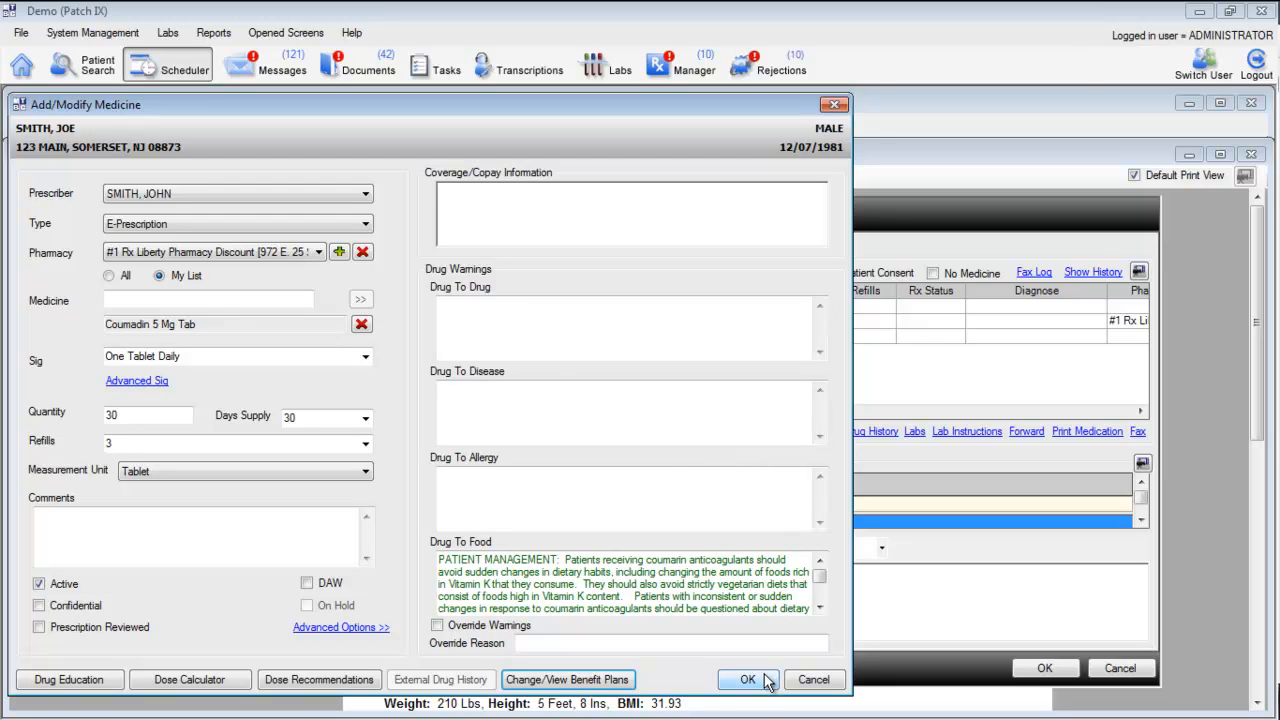
mouse_move(600, 542)
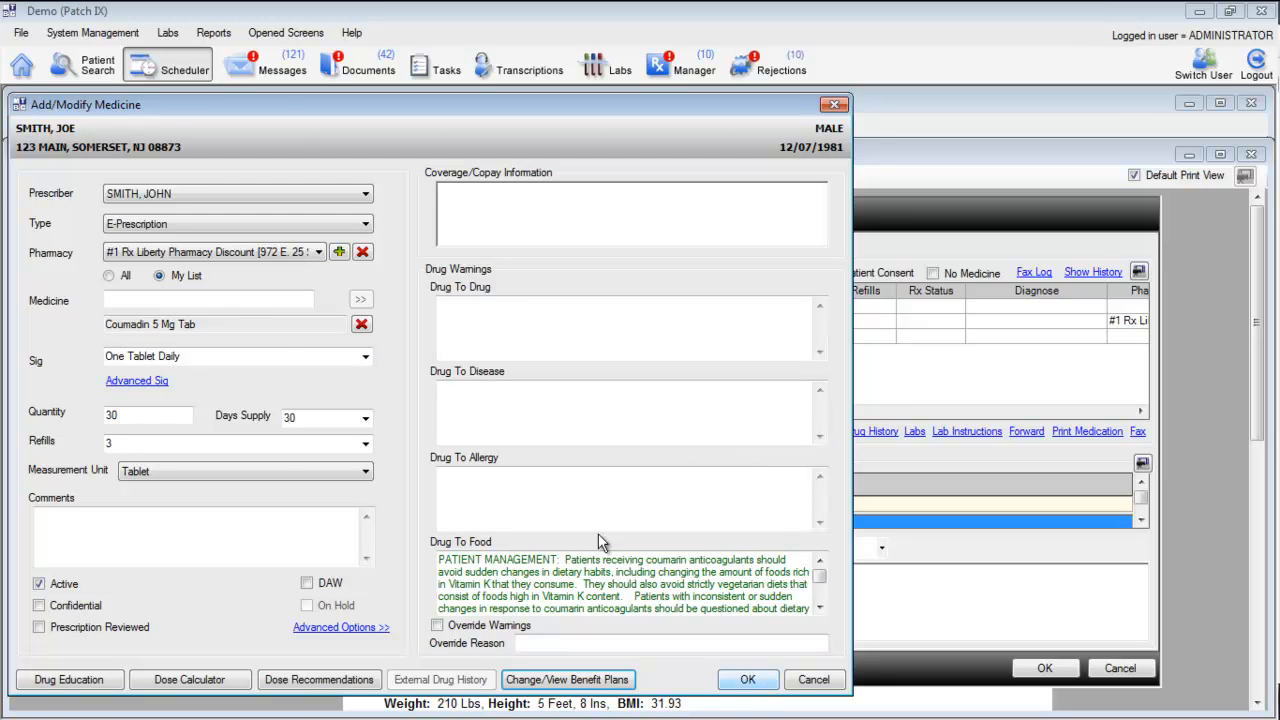
click(747, 679)
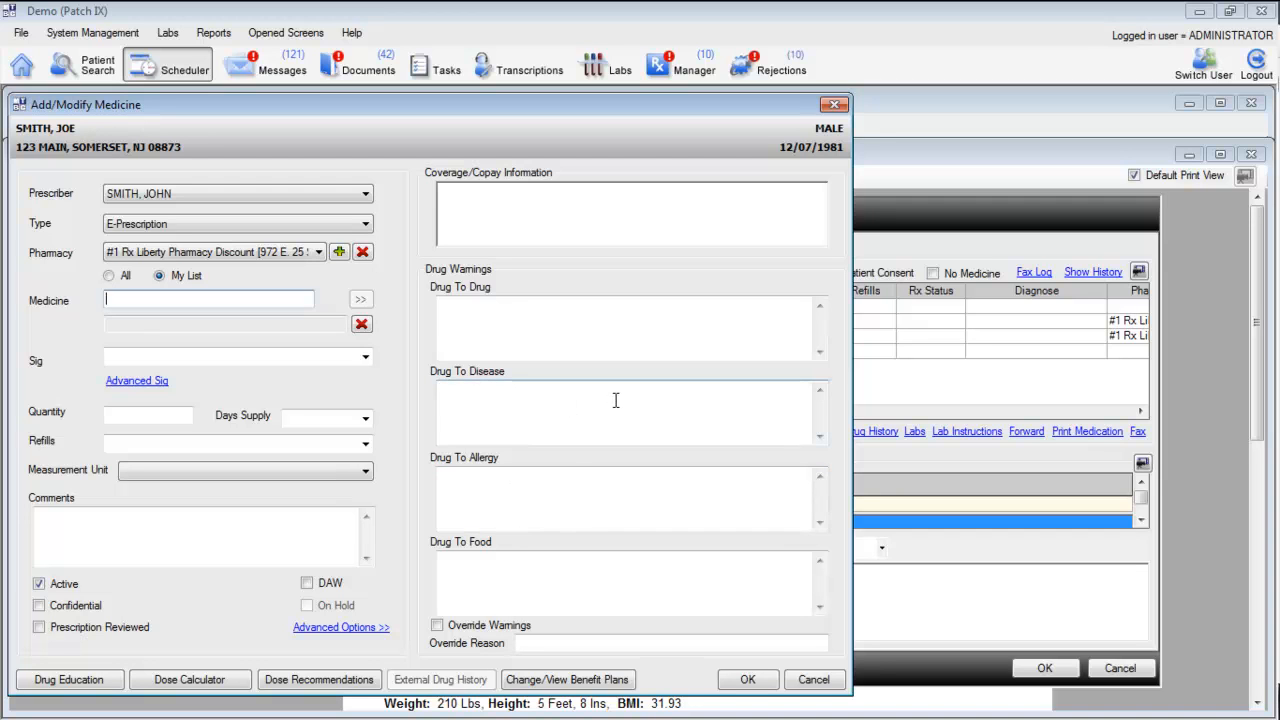
mouse_move(520, 332)
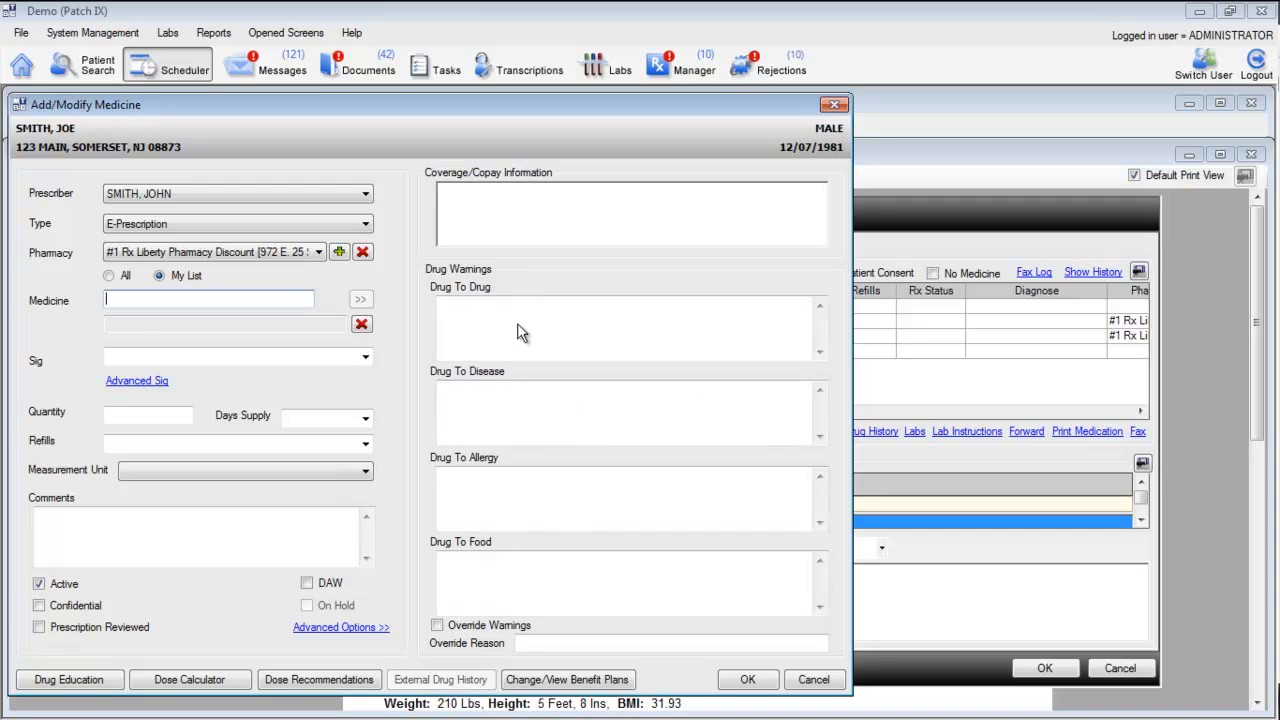
Prescribe Simvastatin 40 Mg Tab, overriding the warfarin warning as well tolerated, and save.
click(208, 298)
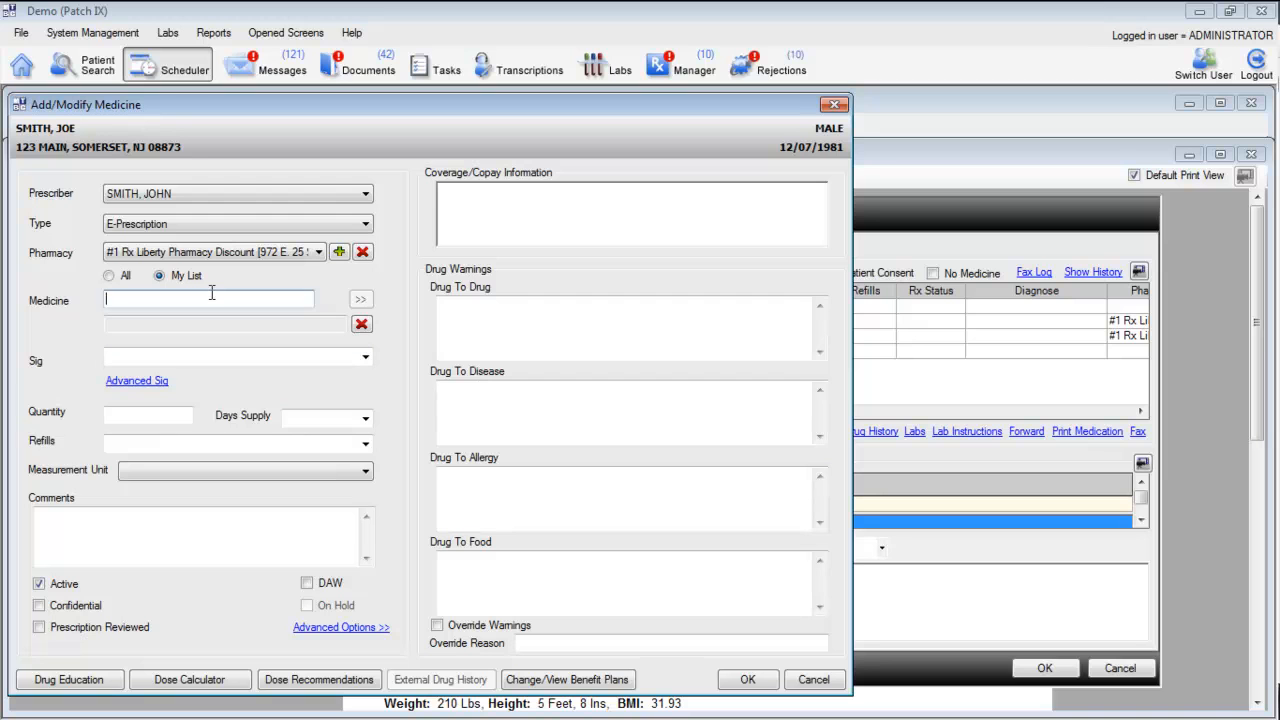
text(sim)
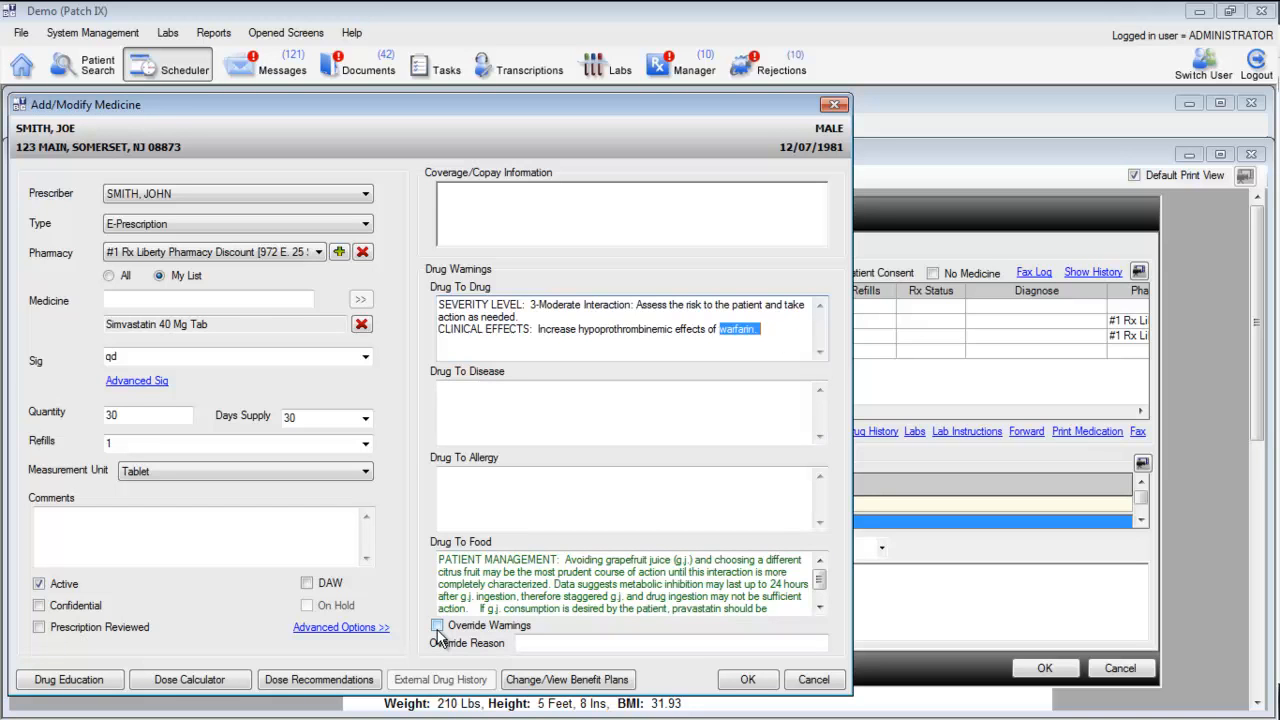
click(437, 625)
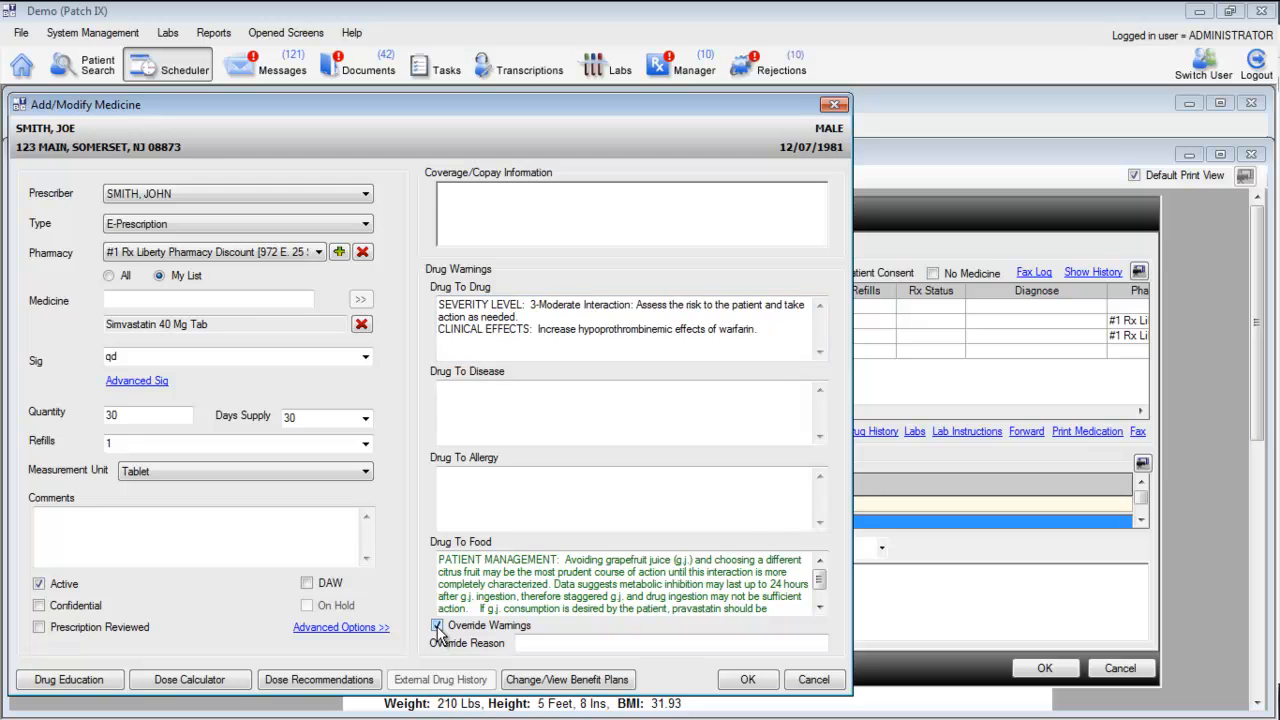
click(437, 625)
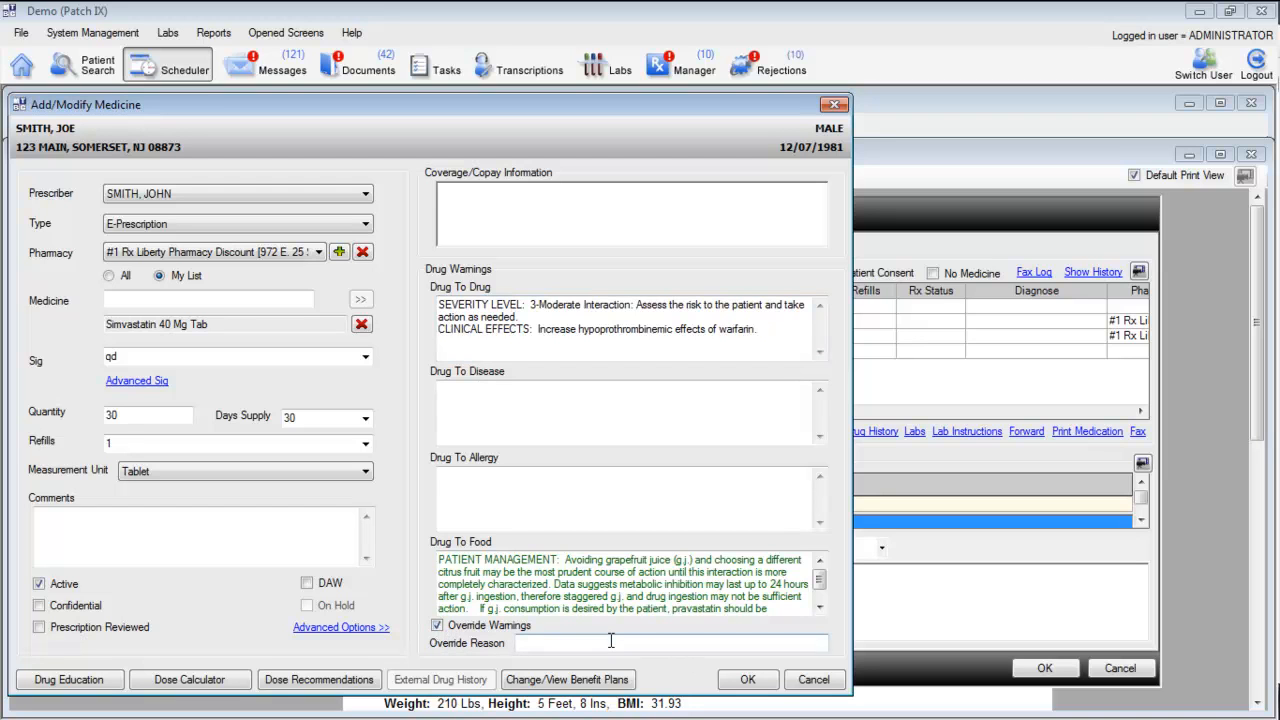
text(well tolerated in the past)
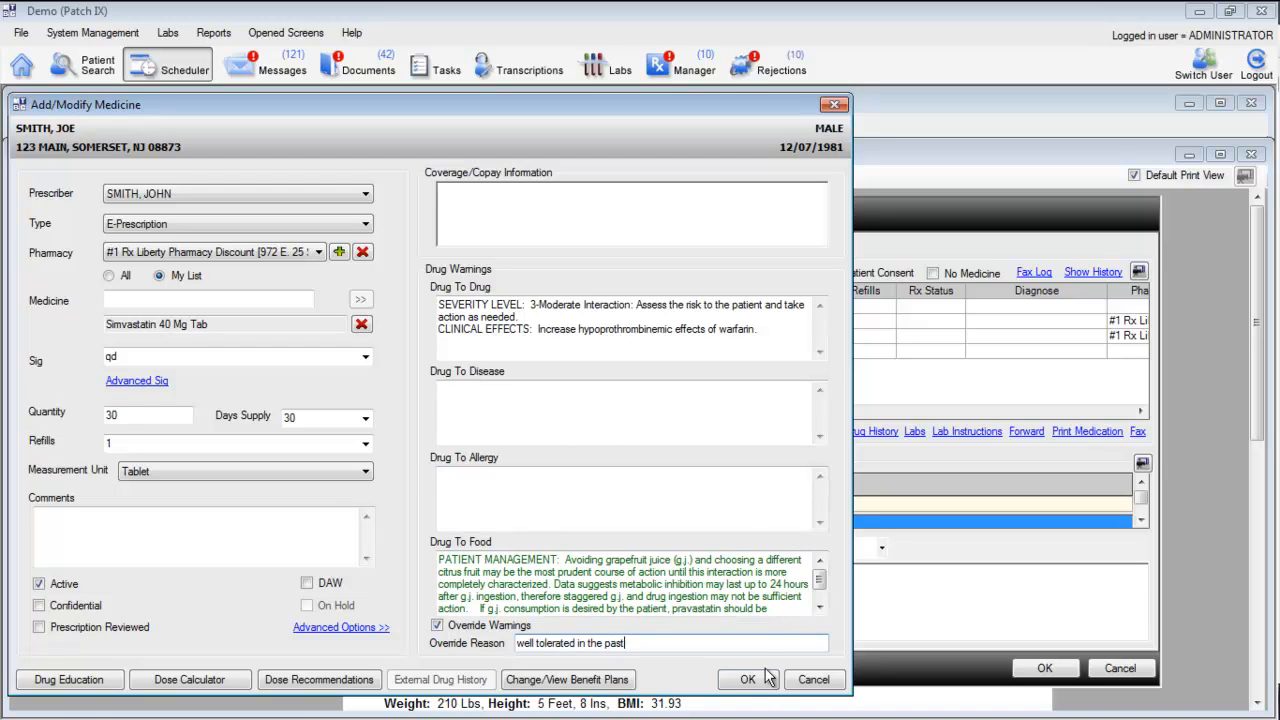
click(747, 679)
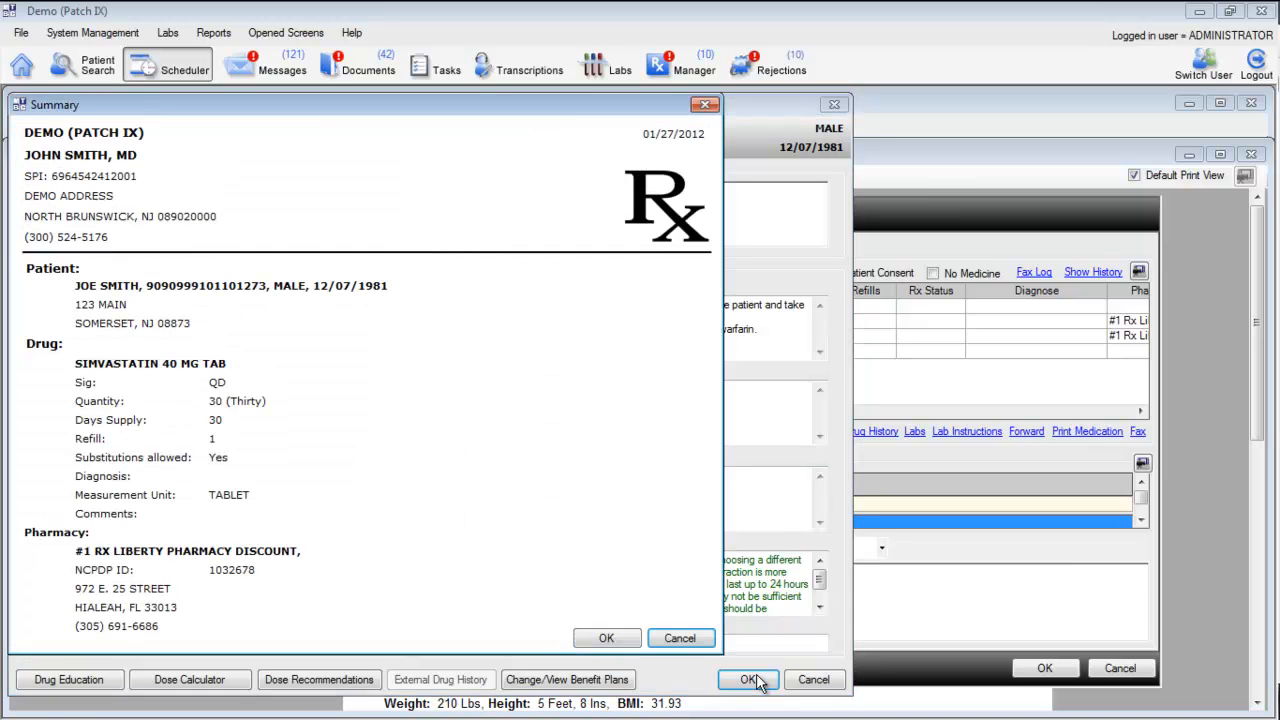
mouse_move(527, 599)
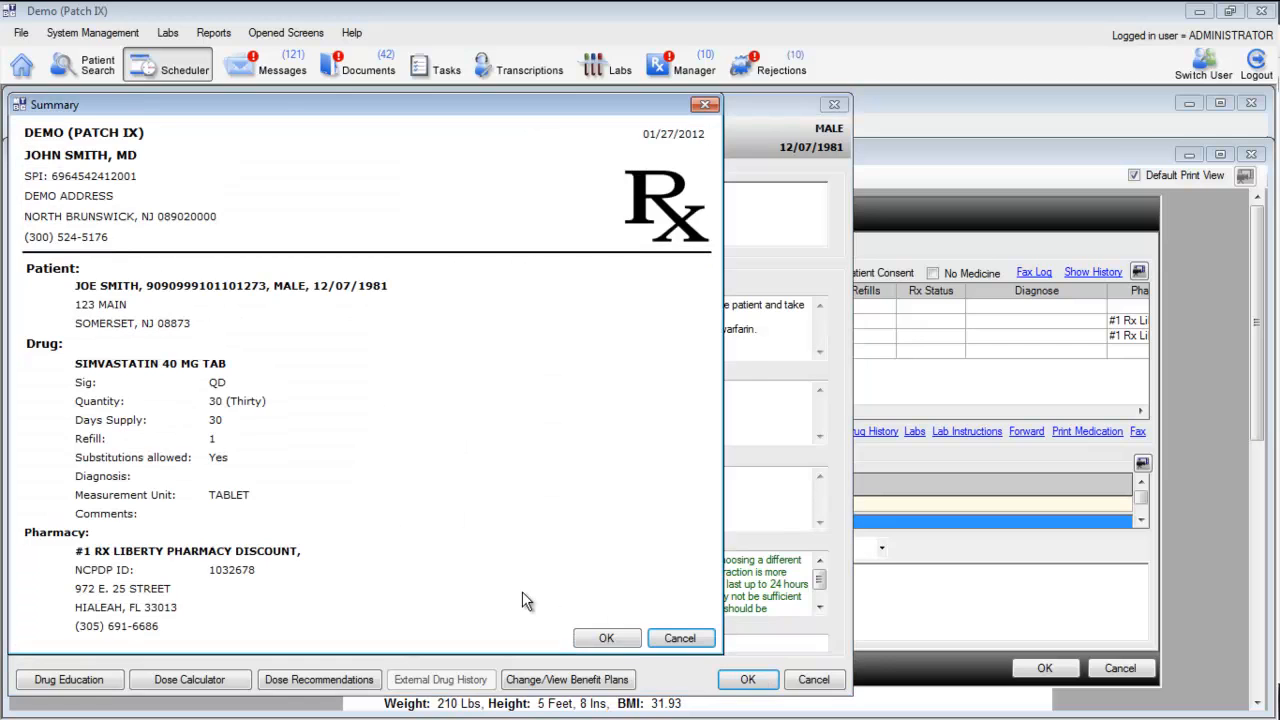
click(606, 638)
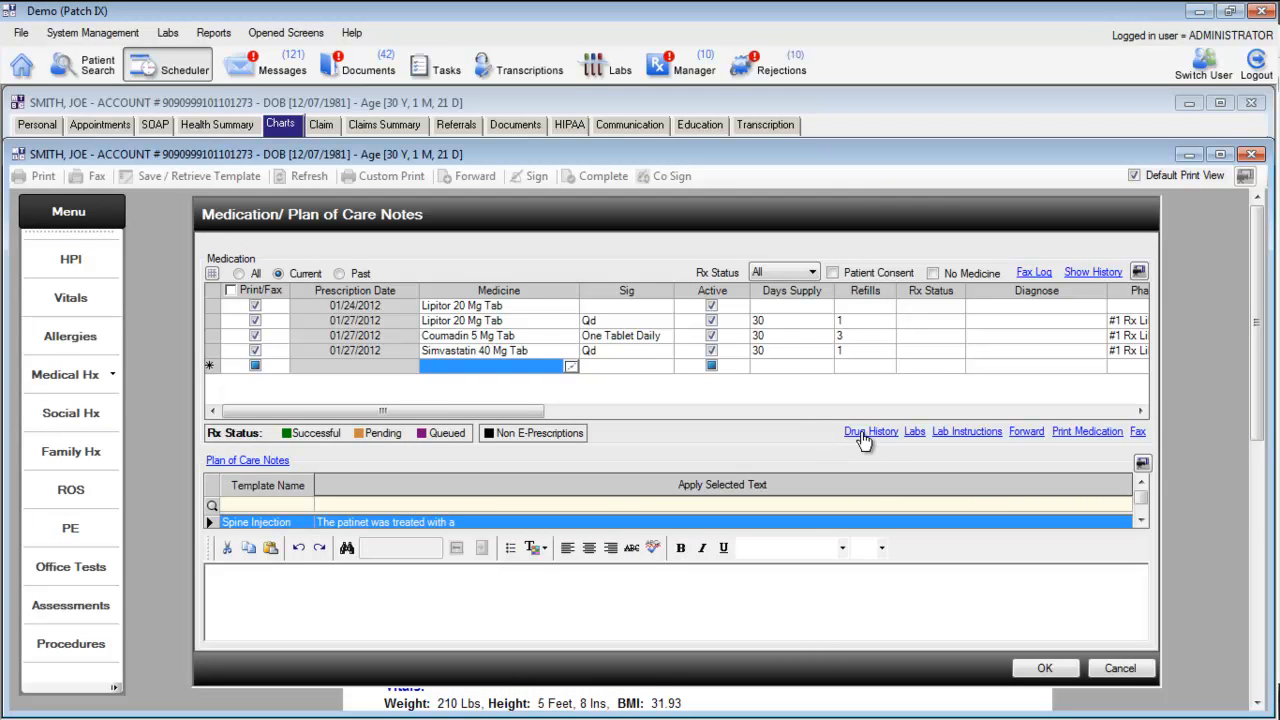
mouse_move(915, 442)
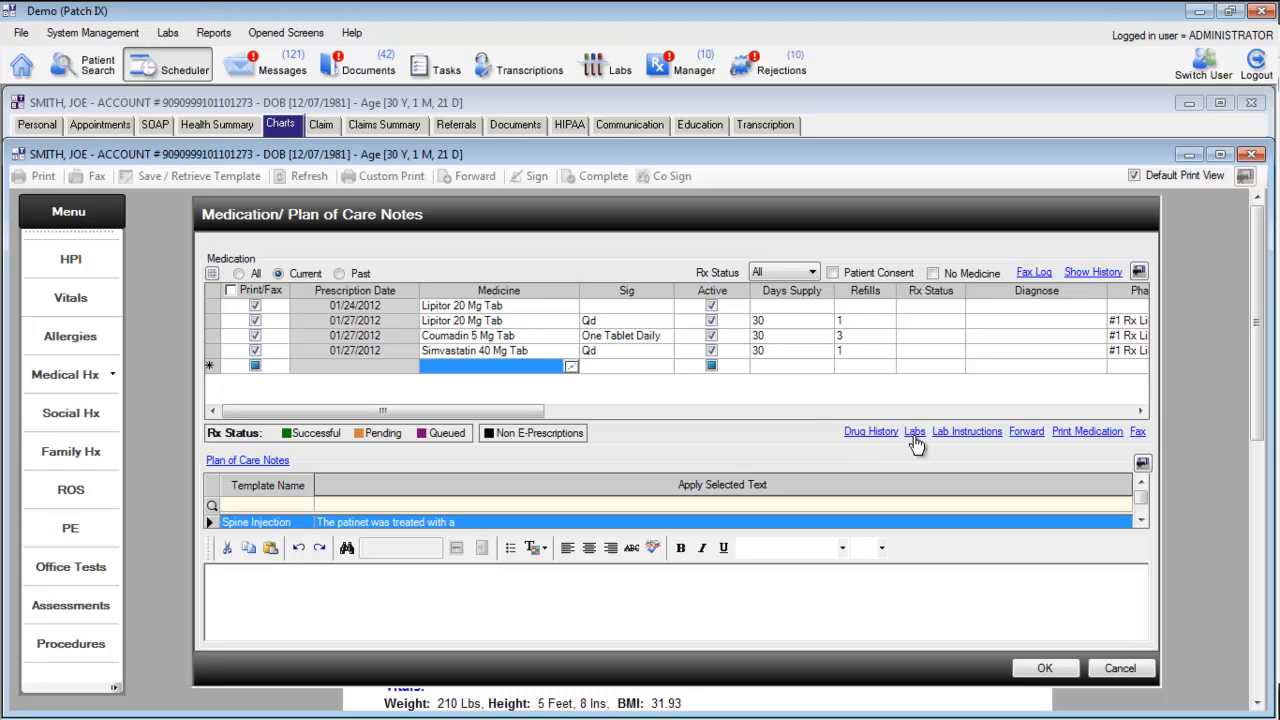
mouse_move(999, 445)
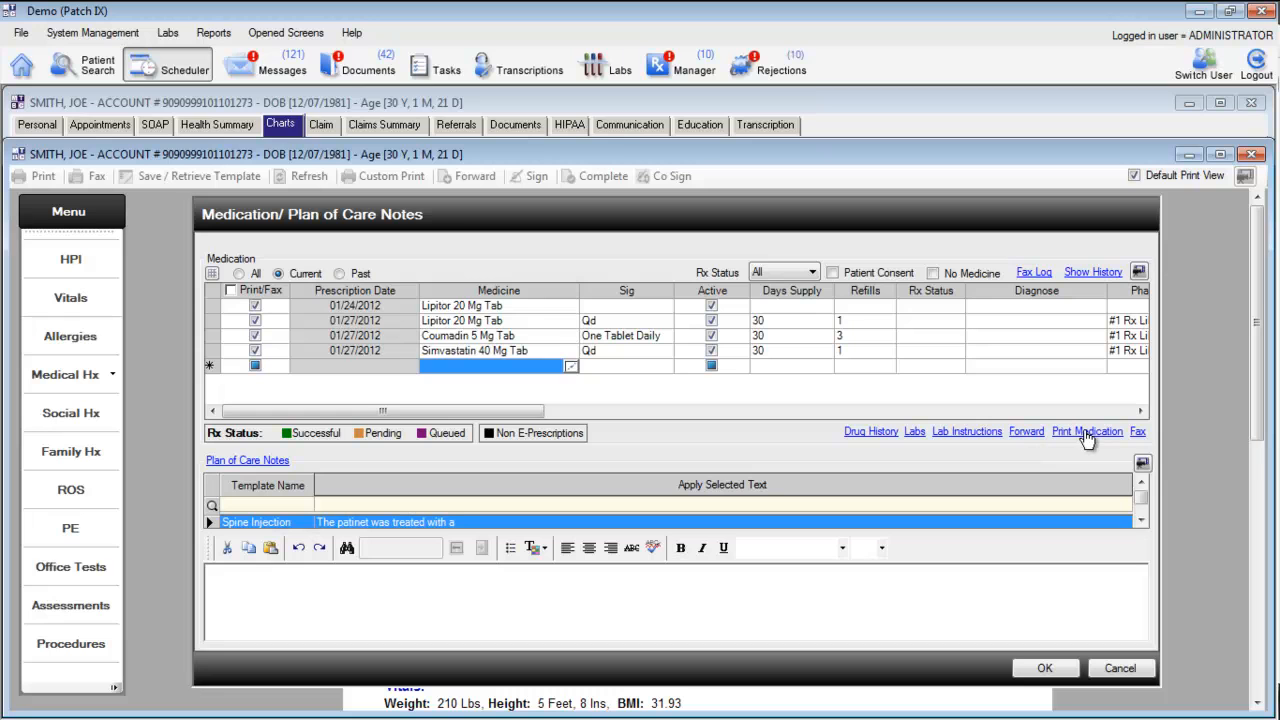
mouse_move(1140, 437)
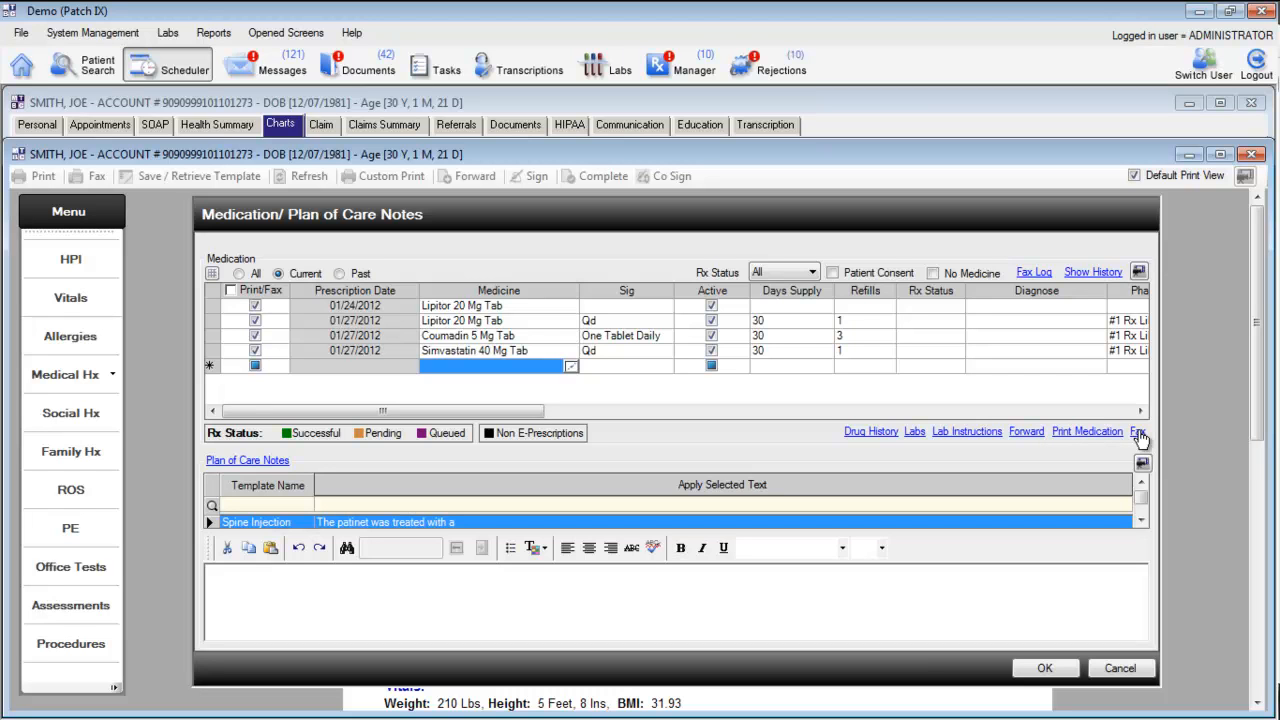
mouse_move(1035, 278)
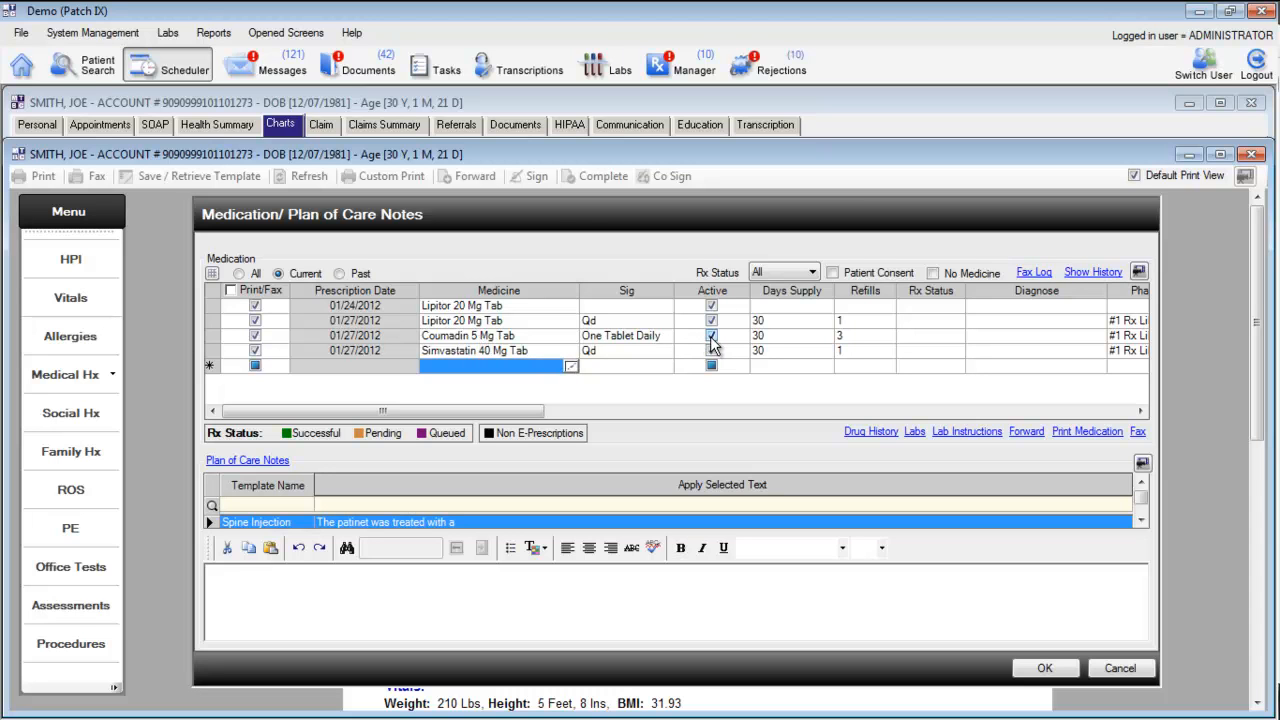
Deactivate Coumadin 5 Mg Tab, confirm, check Past medications, then return to Current.
click(711, 335)
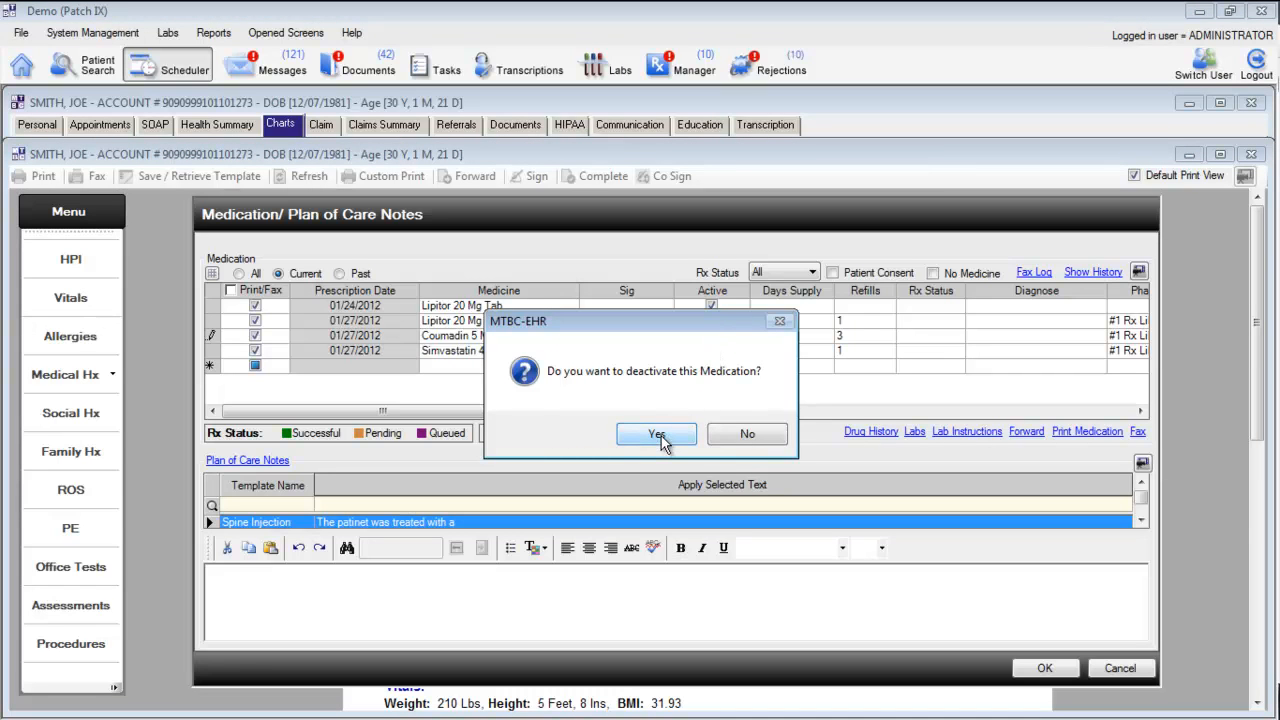
click(656, 433)
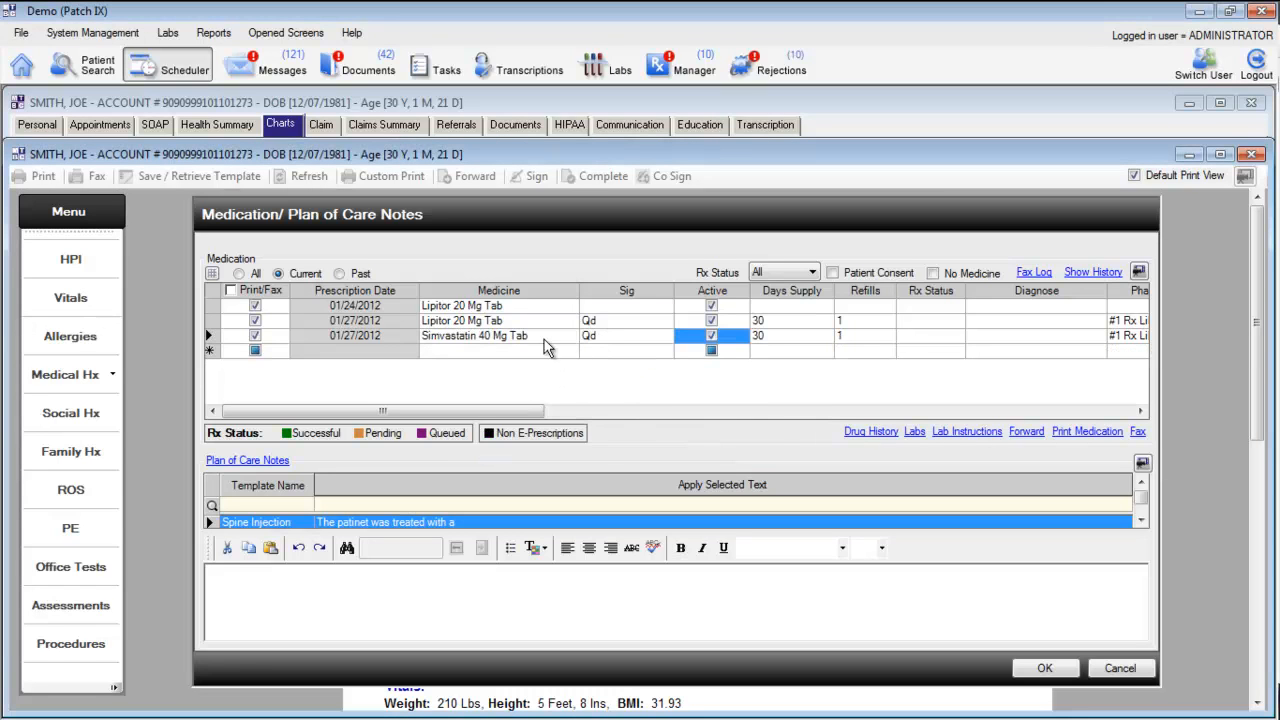
click(341, 273)
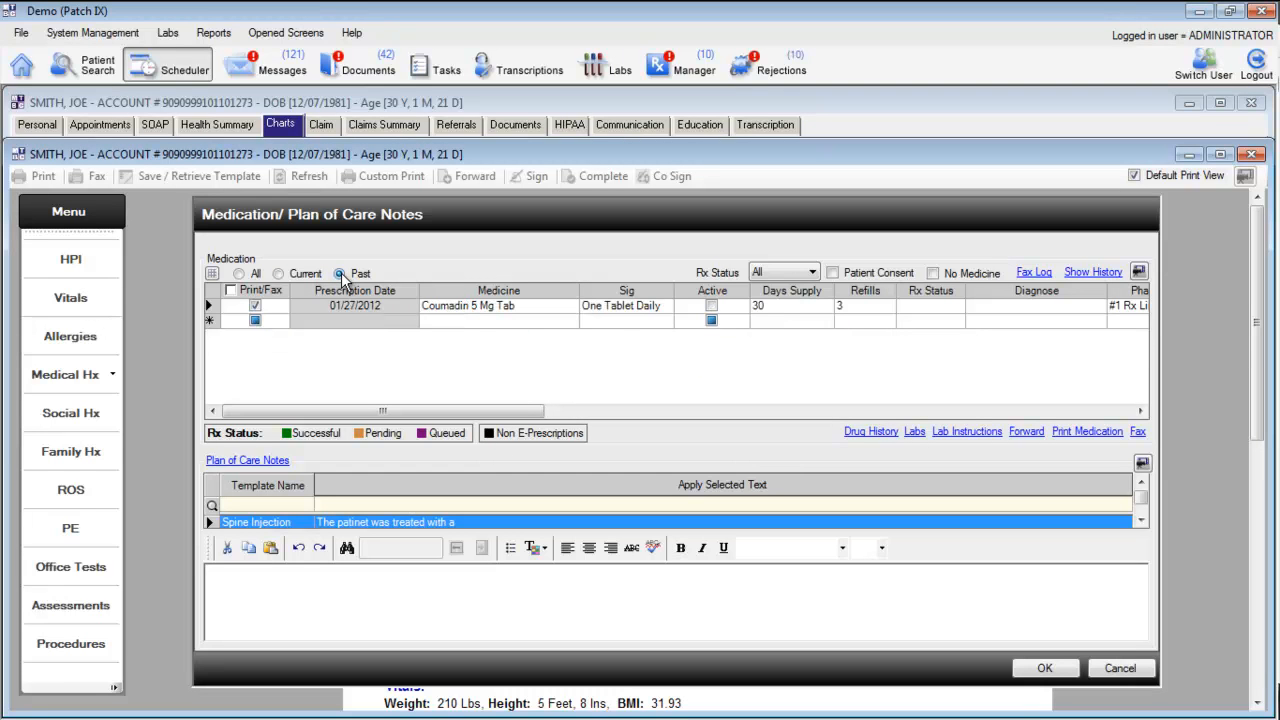
click(279, 273)
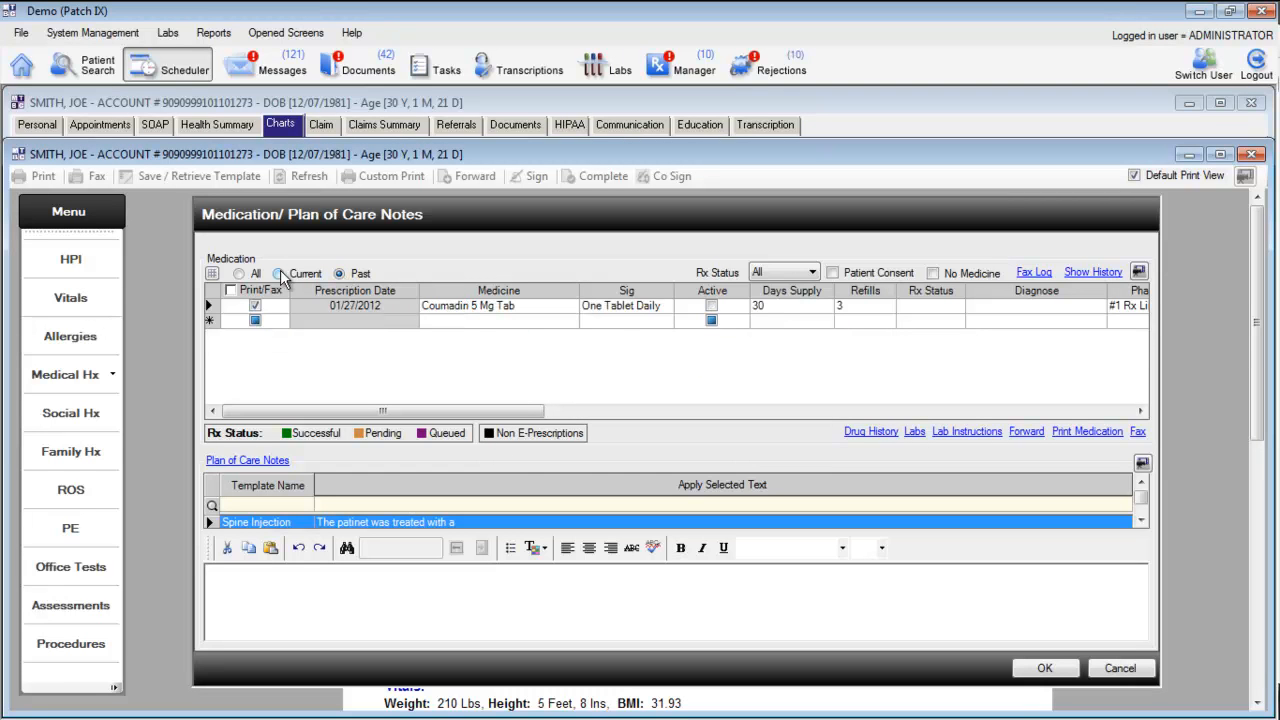
click(278, 273)
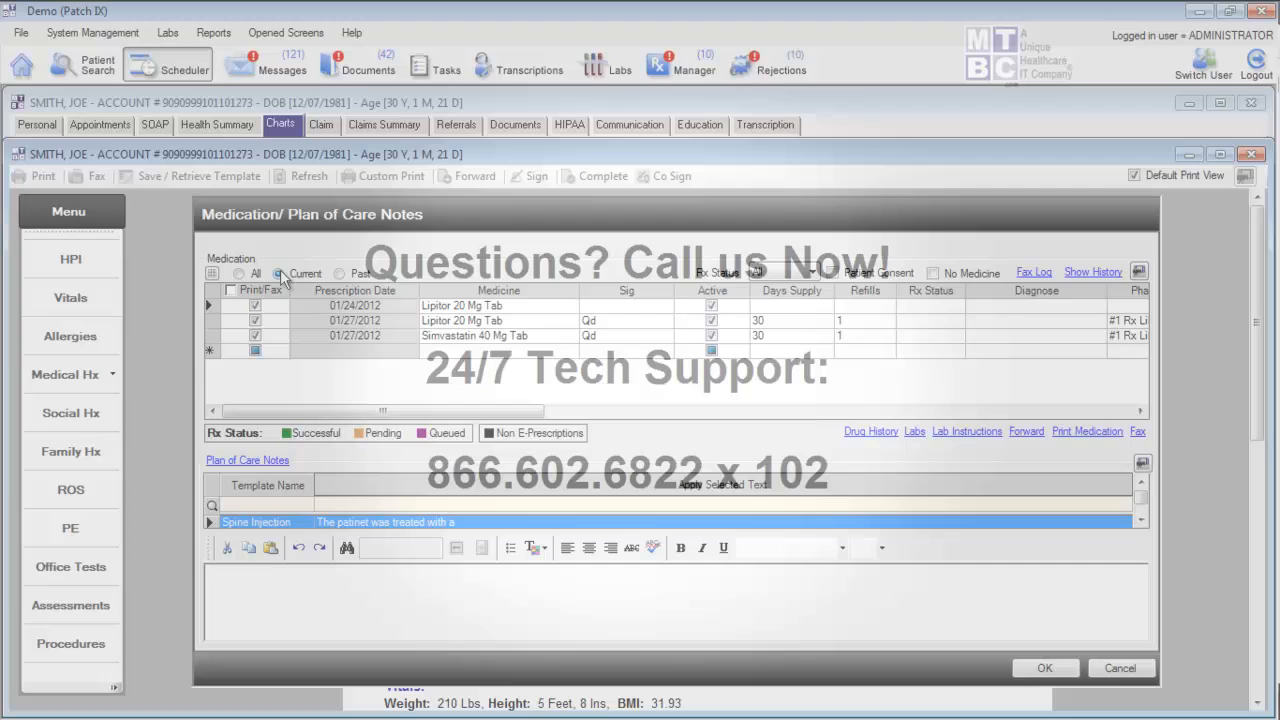